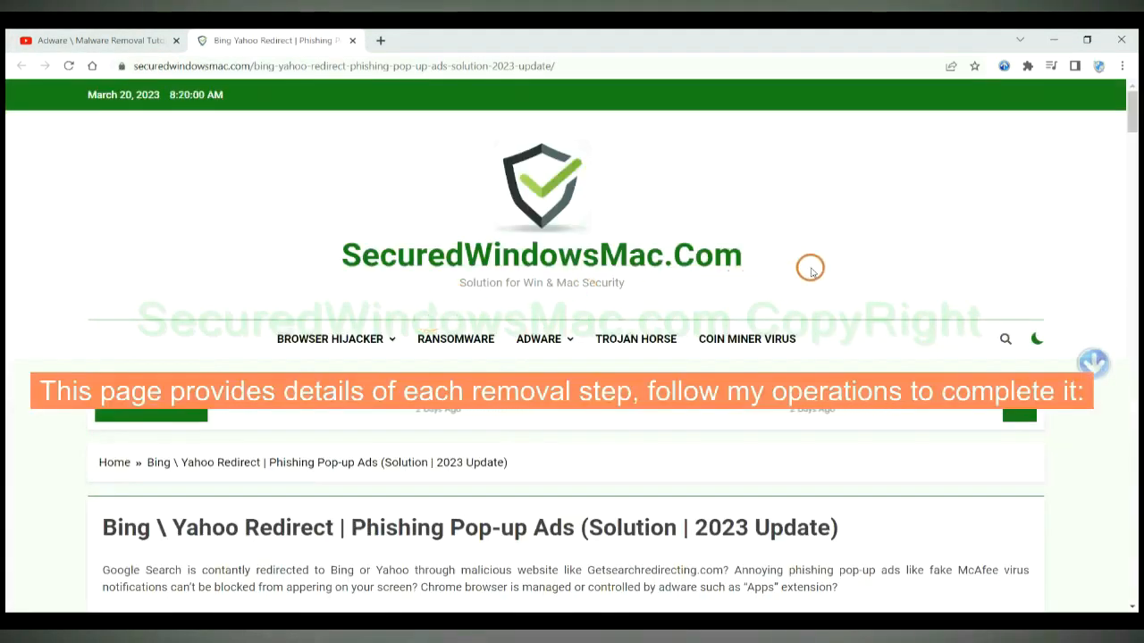
- Scroll the guide down to the 'Instant Automatic Removal' heading with the Download SpyHunter buttons
scroll(down, 3)
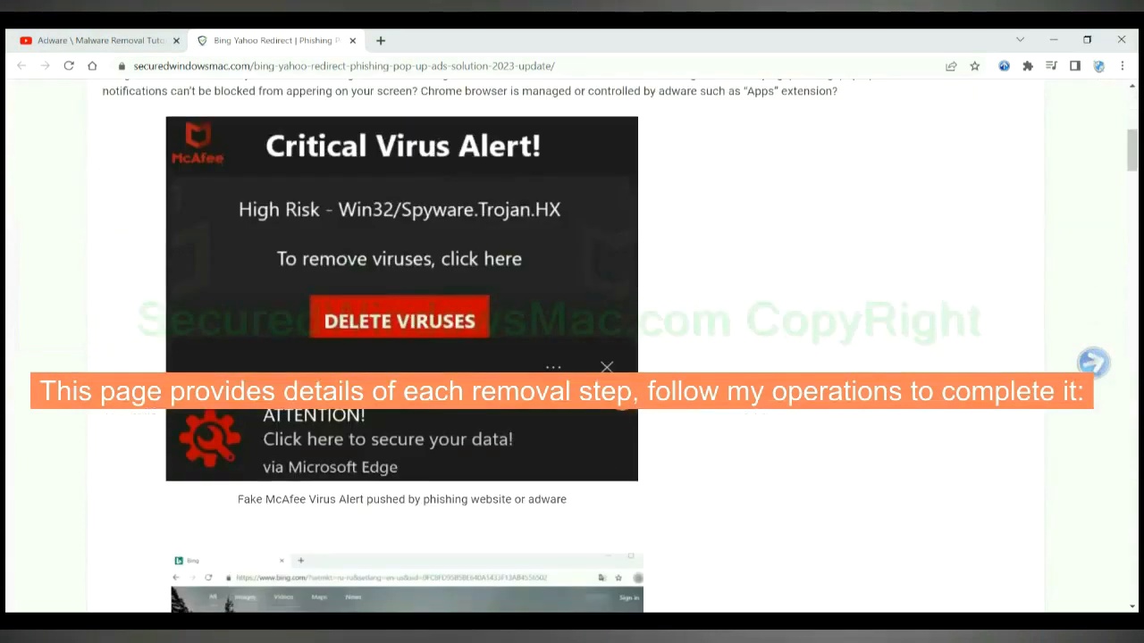
scroll(down, 3)
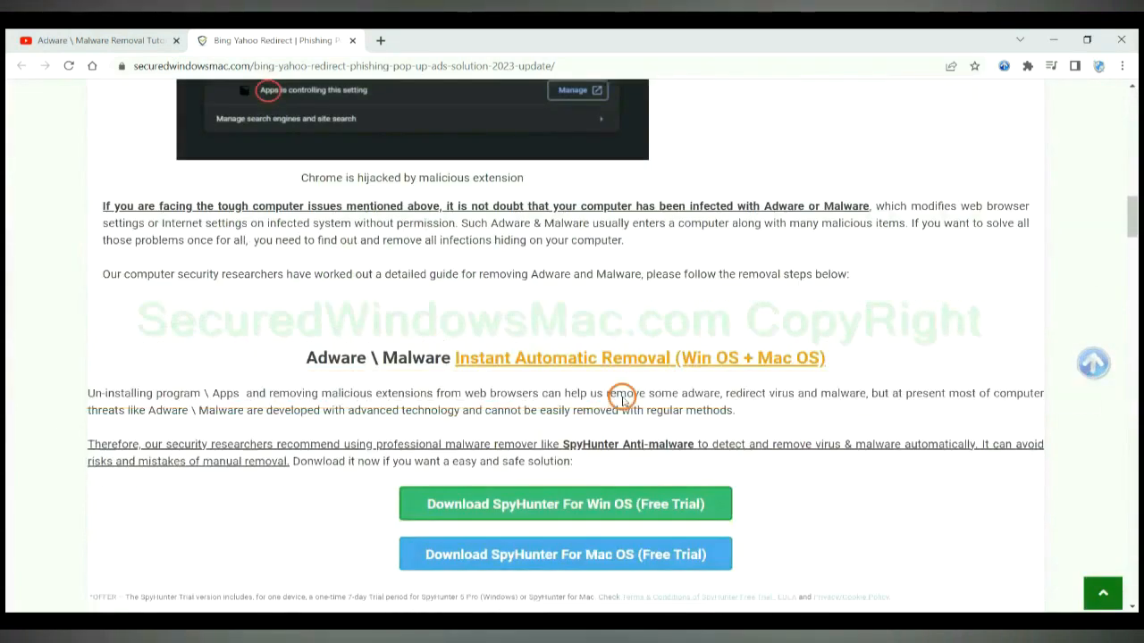
scroll(down, 3)
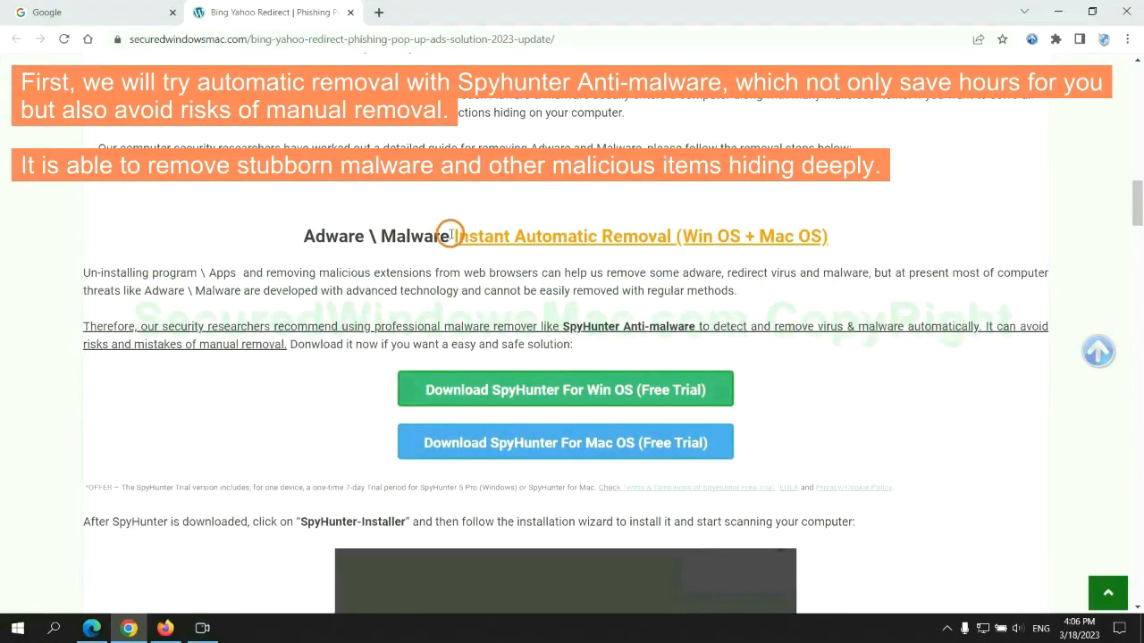
double_click(536, 235)
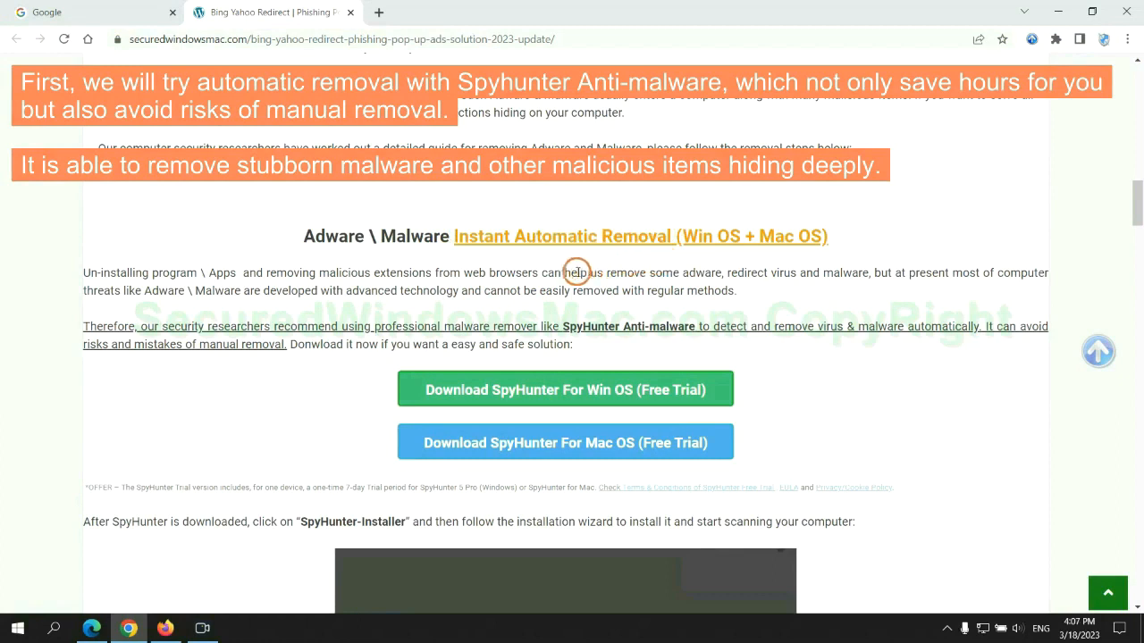
mouse_move(431, 264)
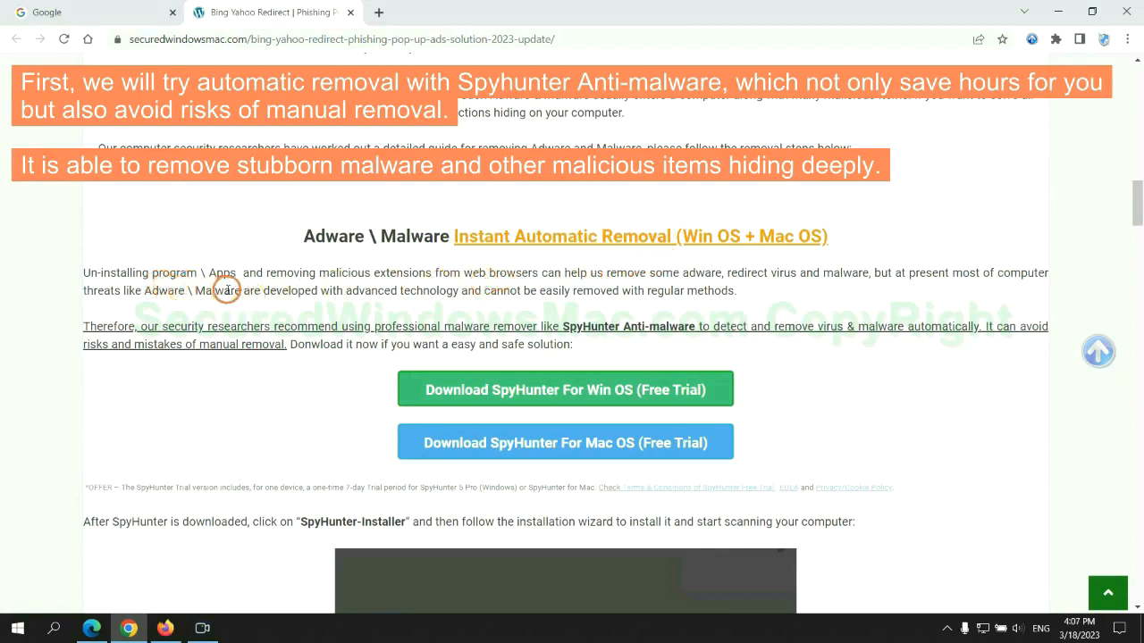
- Download SpyHunter-Installer.exe for Windows, keep it despite the harmful-file warning, and run it
scroll(down, 3)
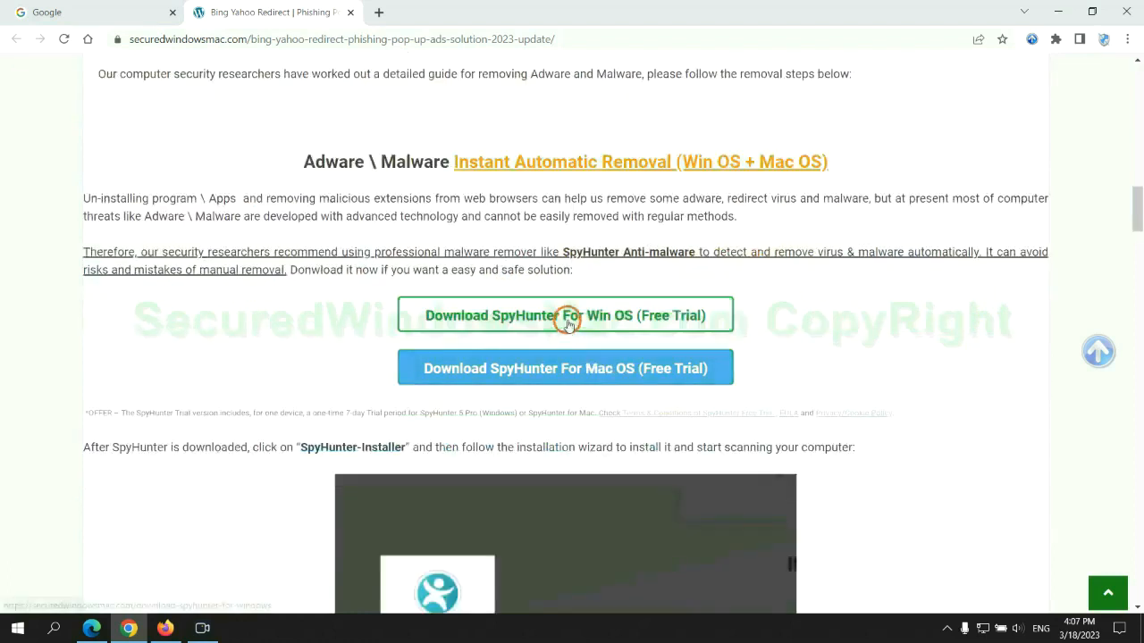
mouse_move(565, 368)
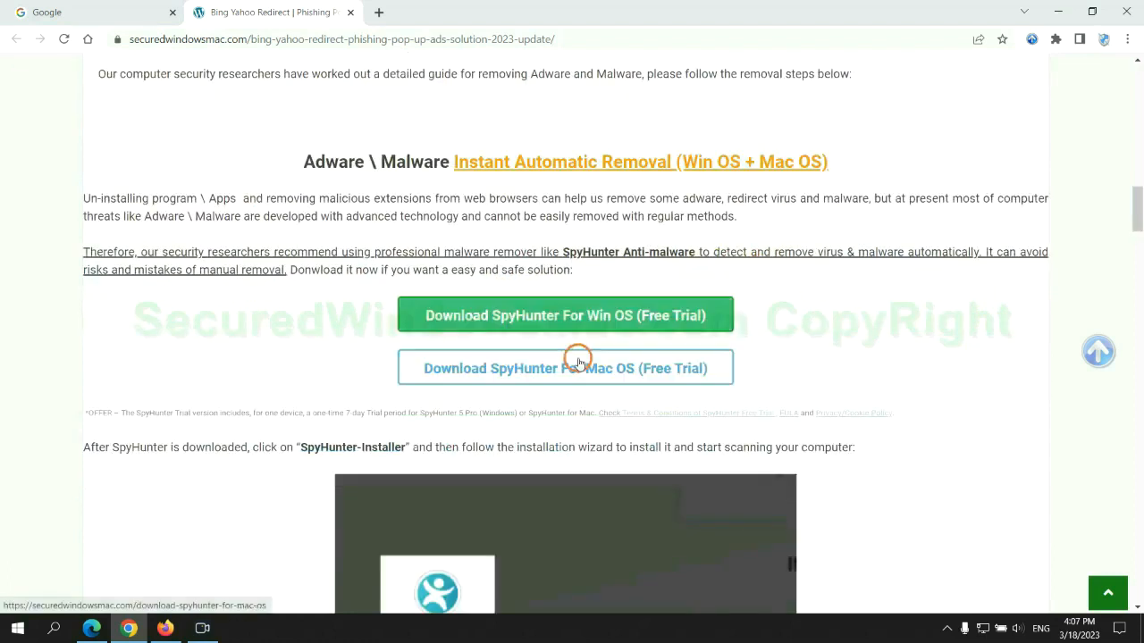
scroll(down, 3)
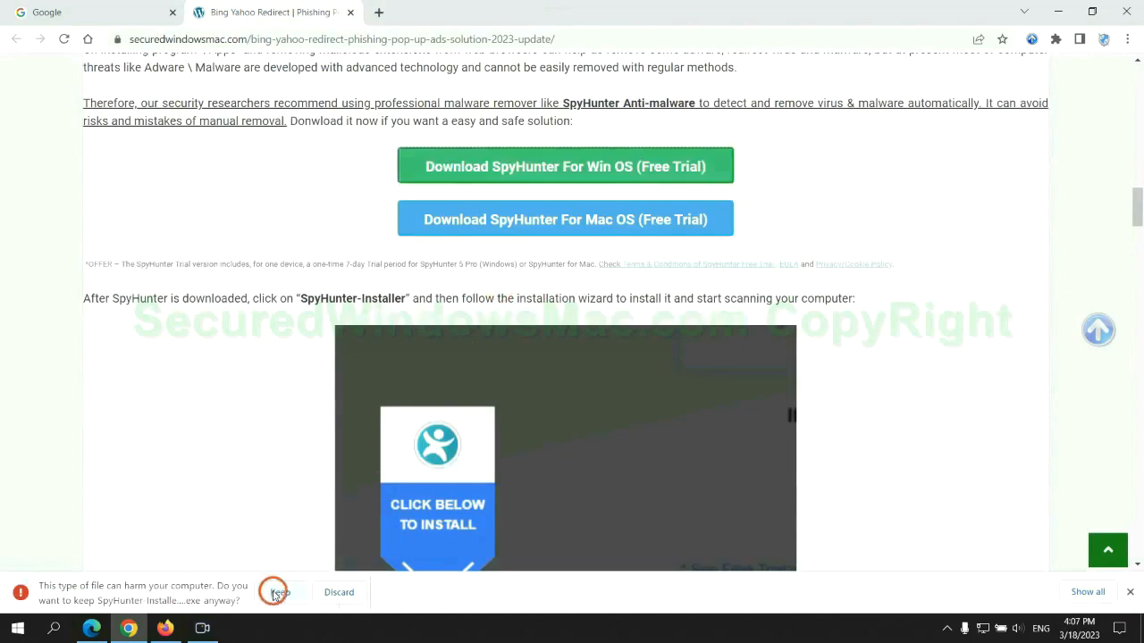
click(280, 592)
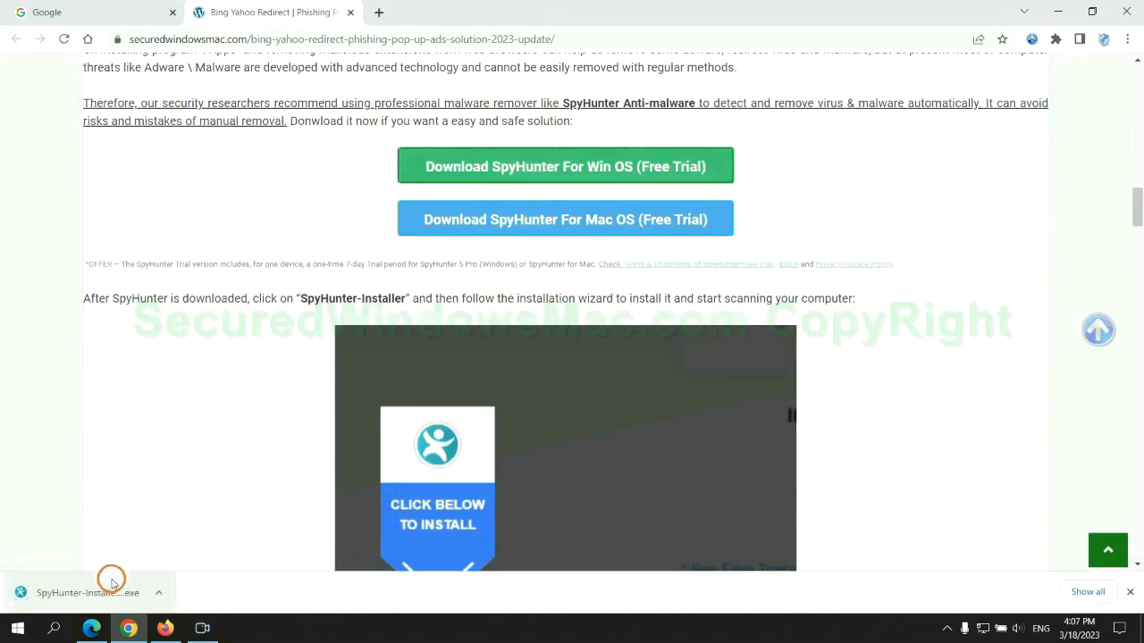
click(90, 593)
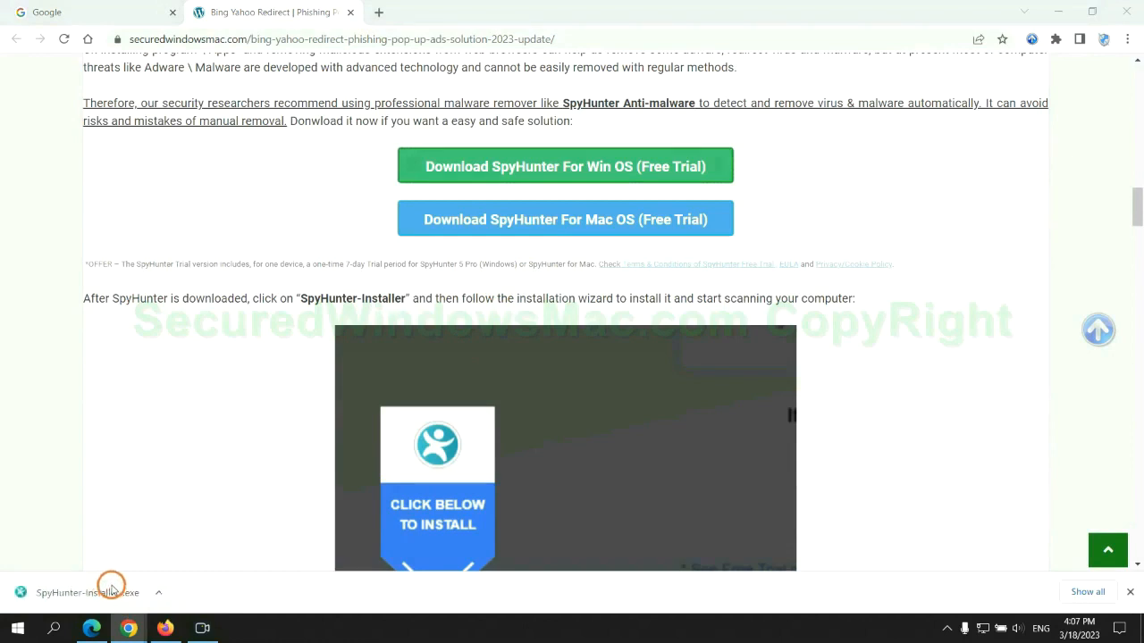
click(88, 591)
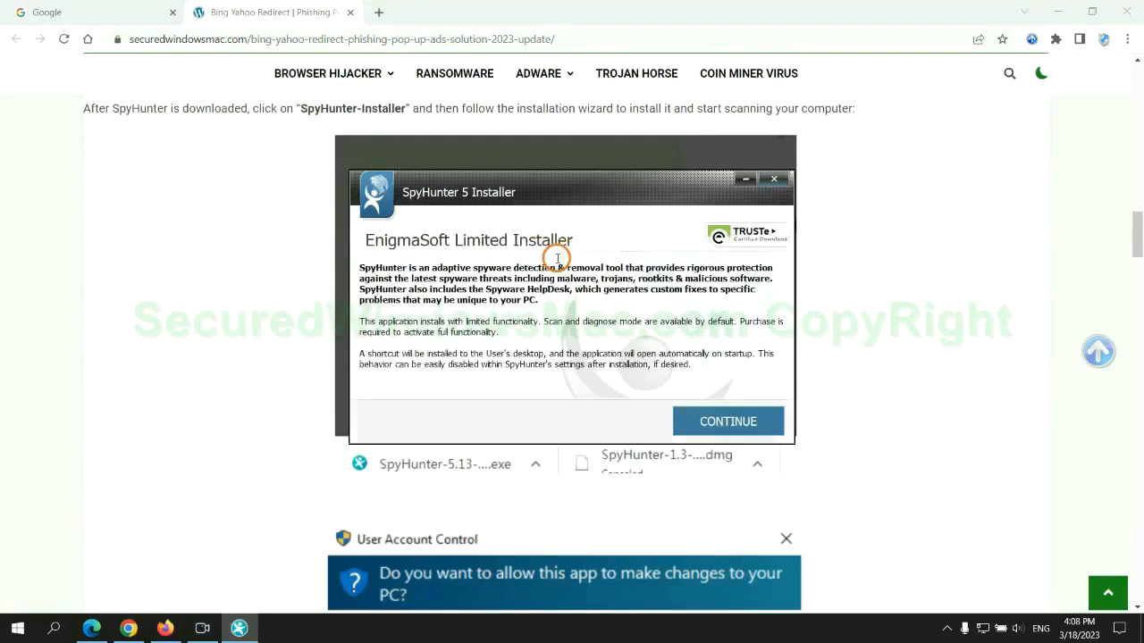
mouse_move(768, 398)
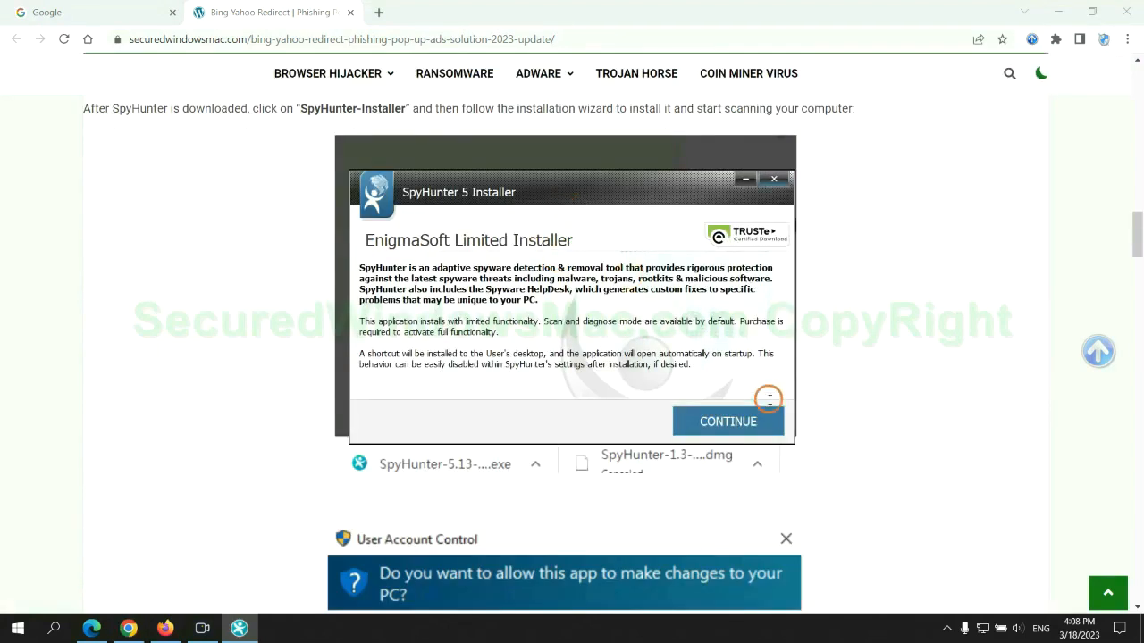
- Continue past the installer intro, accept the EULA and Privacy Policy, and choose Accept & Install
click(727, 421)
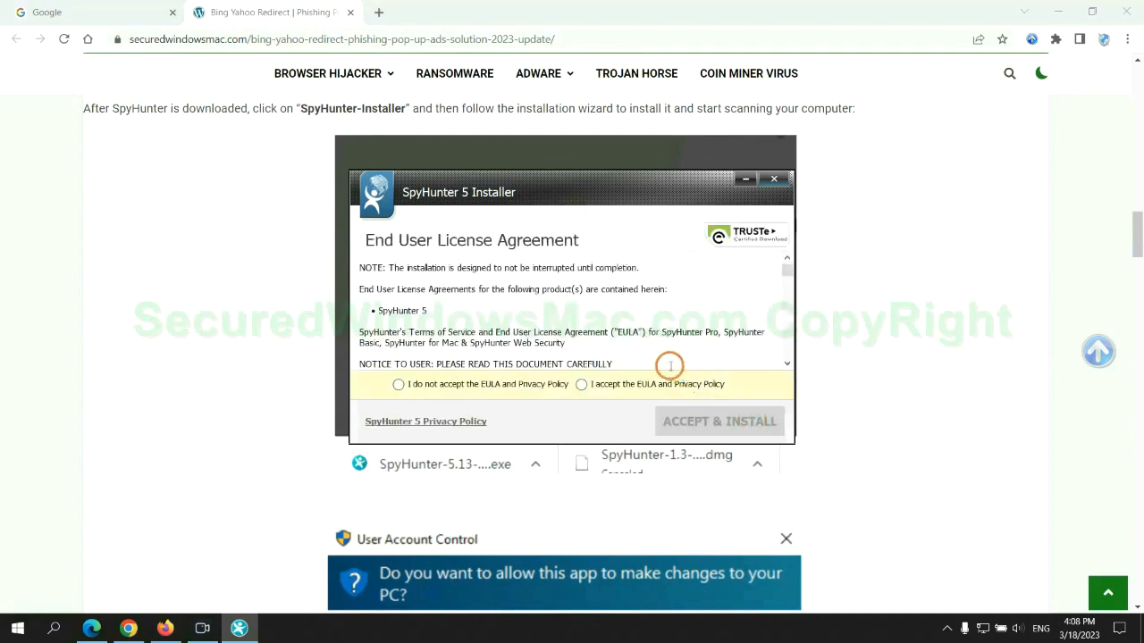
click(582, 384)
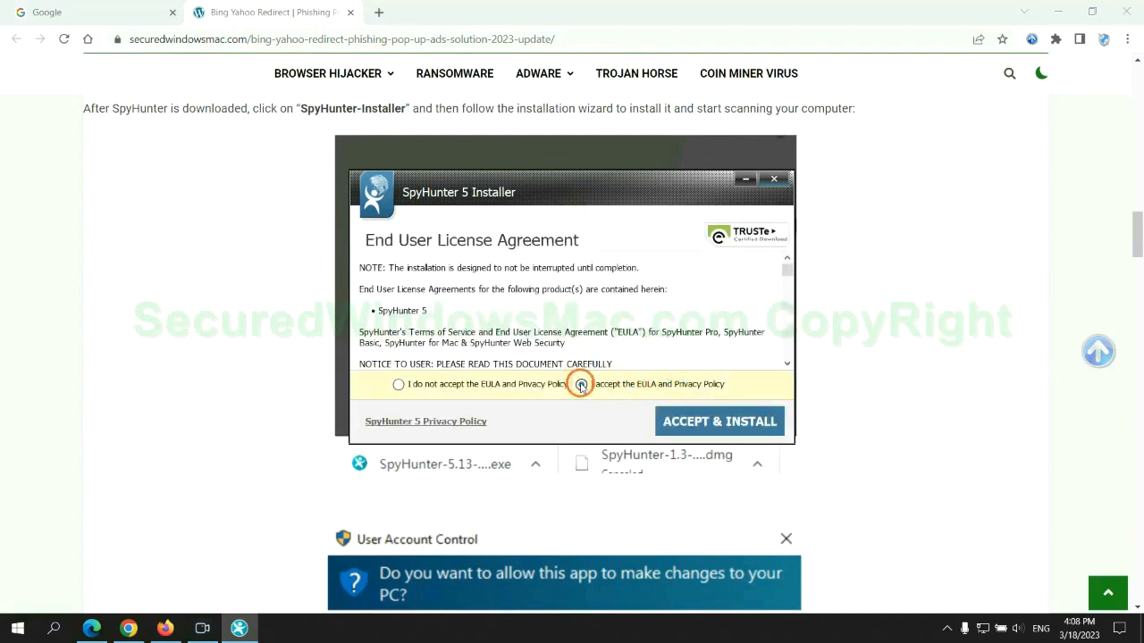
click(719, 421)
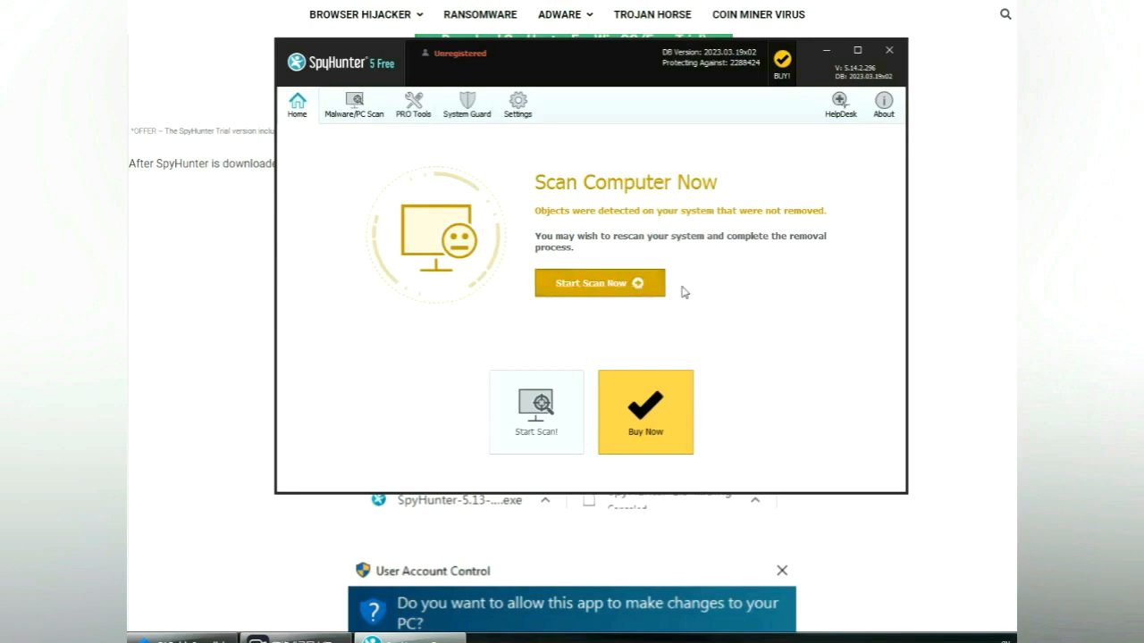
- Run Start Scan Now, then pick FREE Trial (7-Days) in the Registration Required window
click(599, 282)
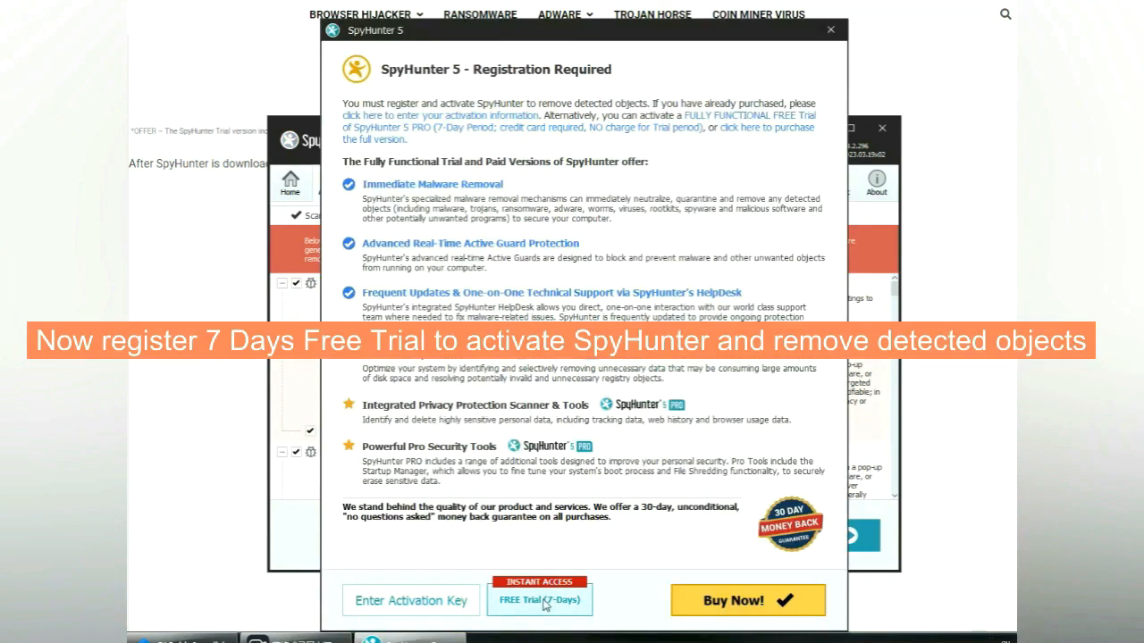
click(540, 600)
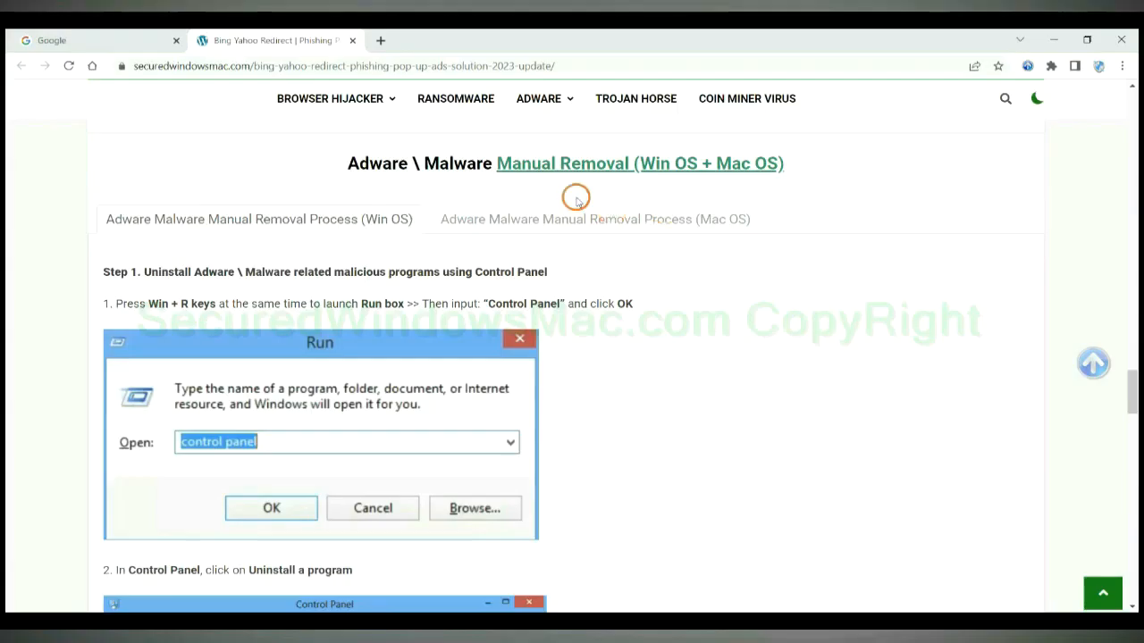
mouse_move(608, 168)
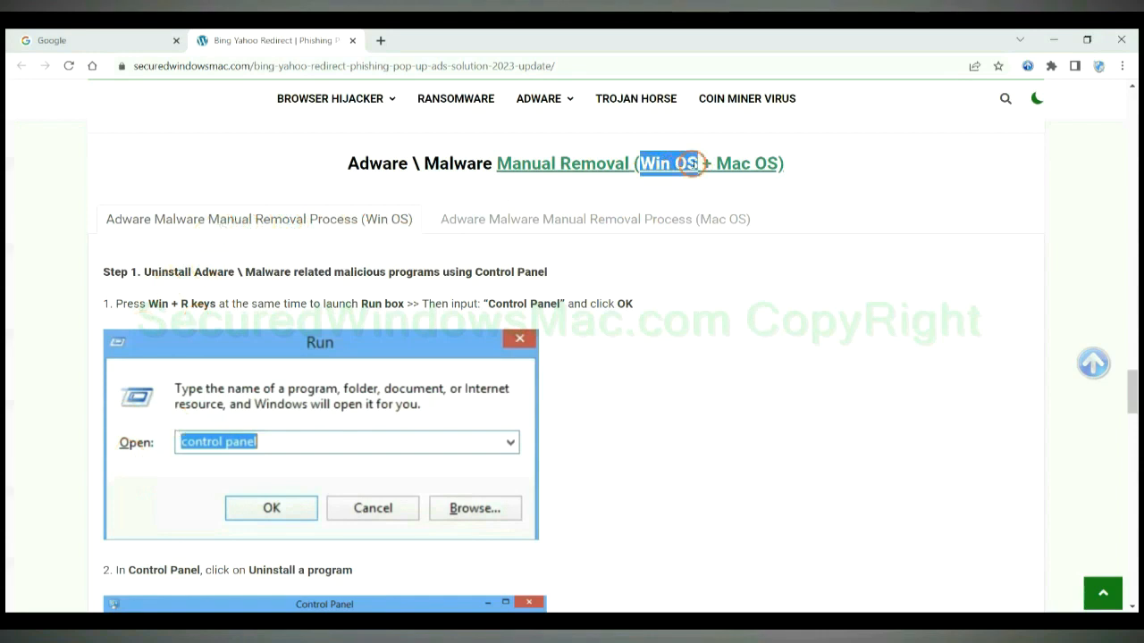
- Switch the guide to its Mac OS manual removal process and launch Finder from the Dock
click(594, 219)
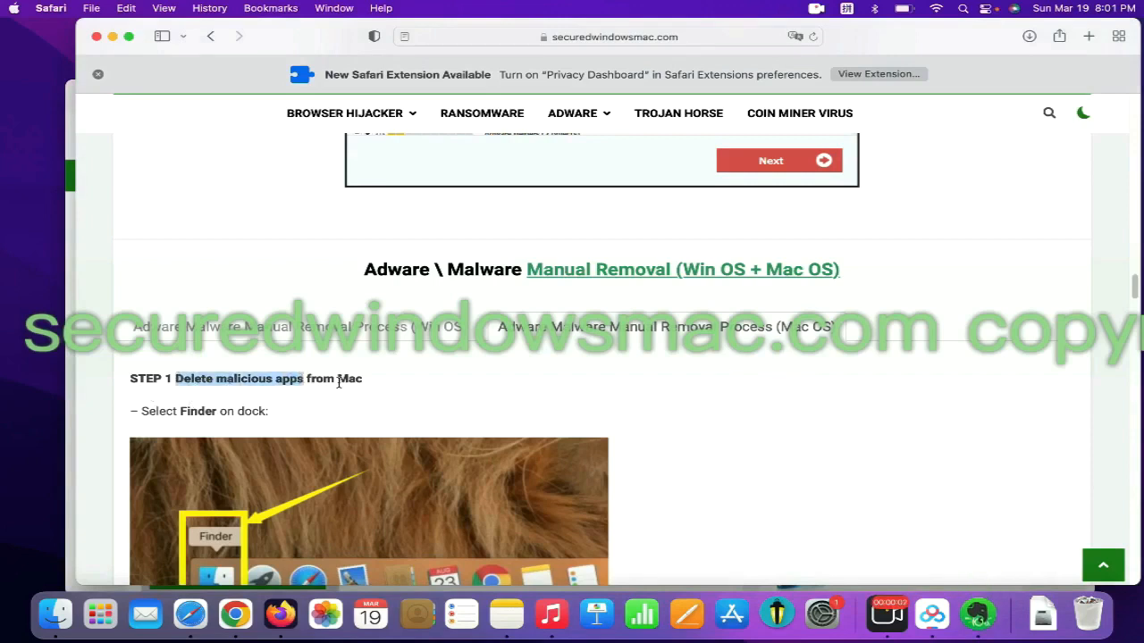
scroll(down, 3)
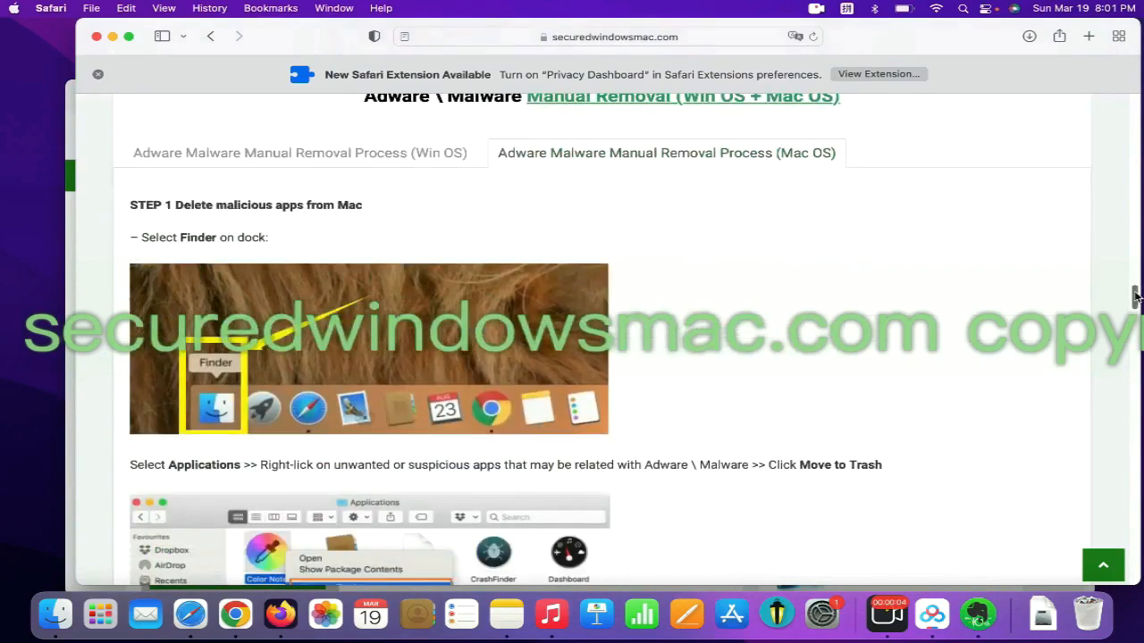
click(57, 615)
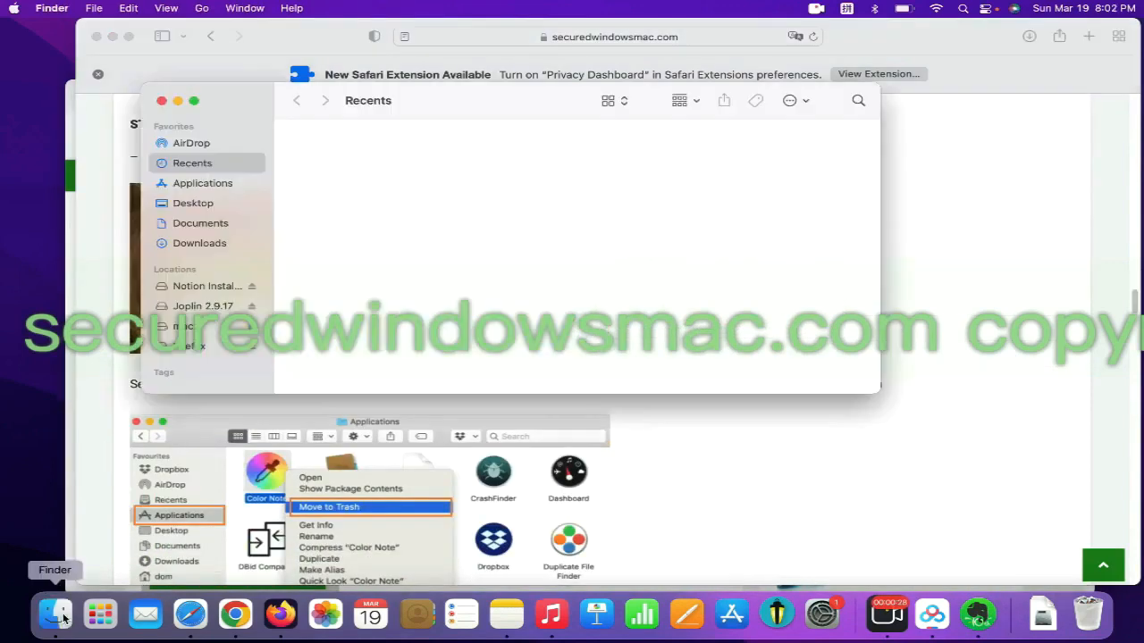
- Trash the suspicious app from the Applications folder, then empty the Trash
click(202, 183)
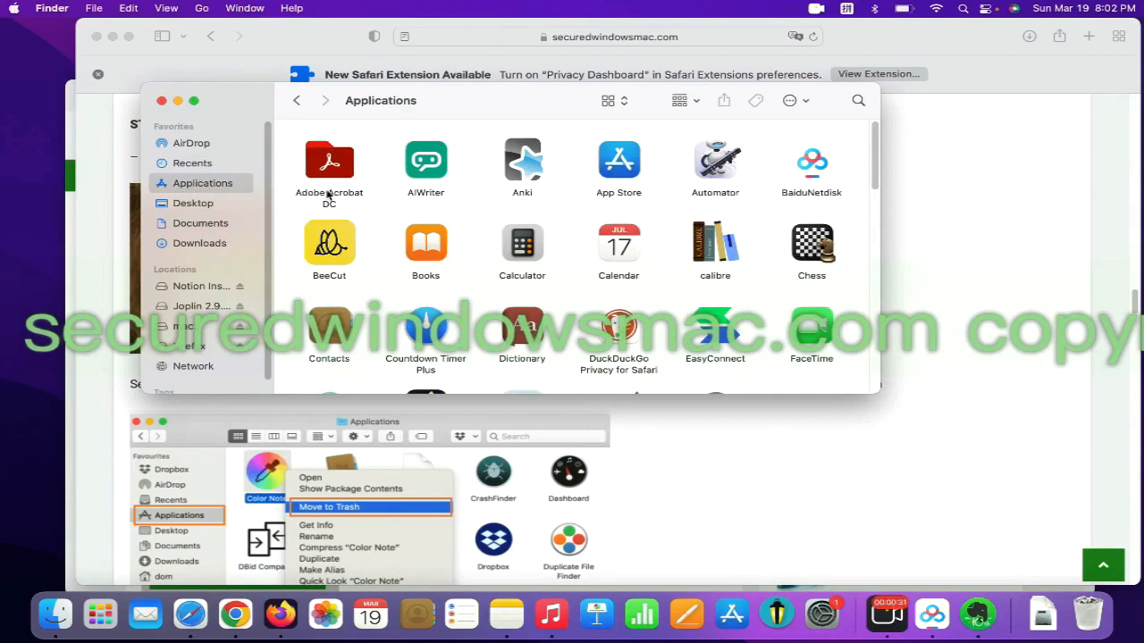
right_click(329, 244)
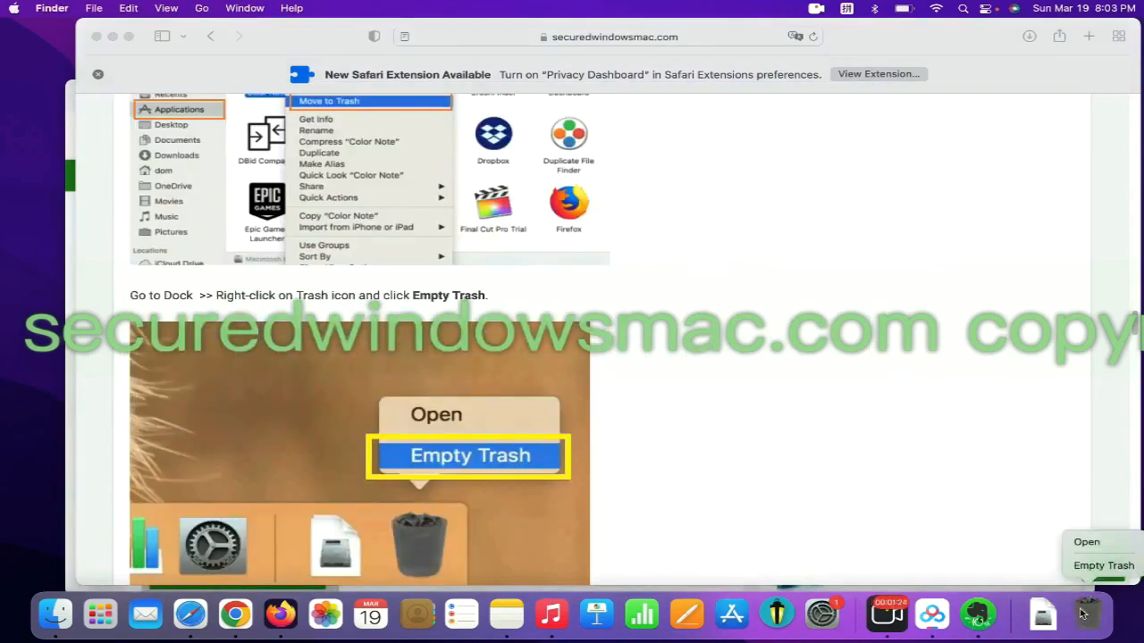
click(655, 398)
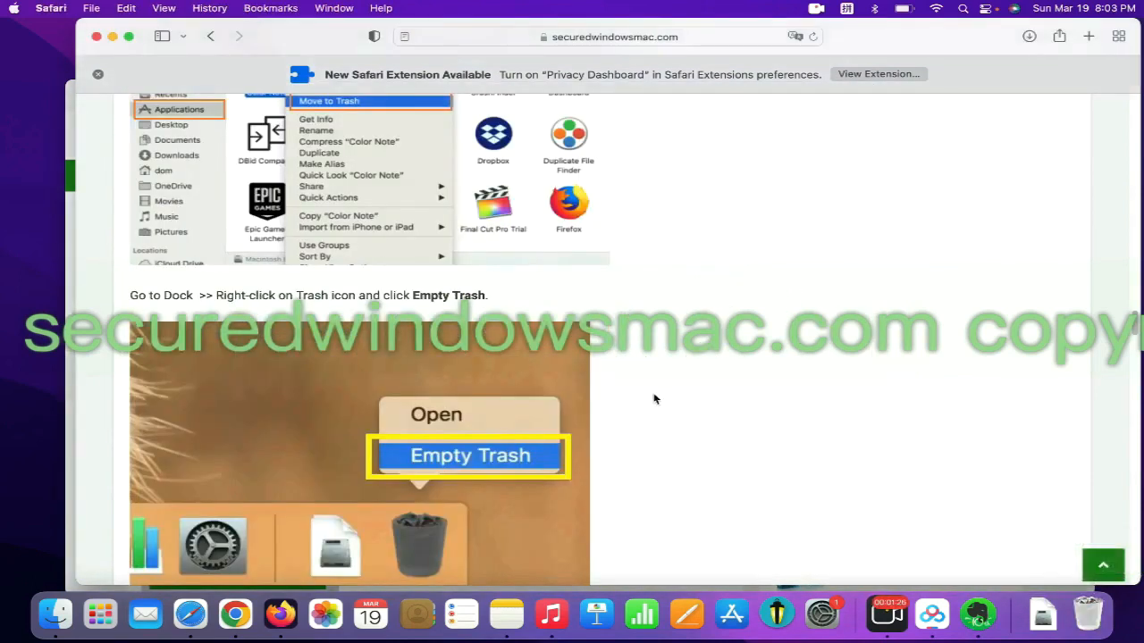
- Scroll the guide to Step 2 and open Safari > Preferences
scroll(down, 3)
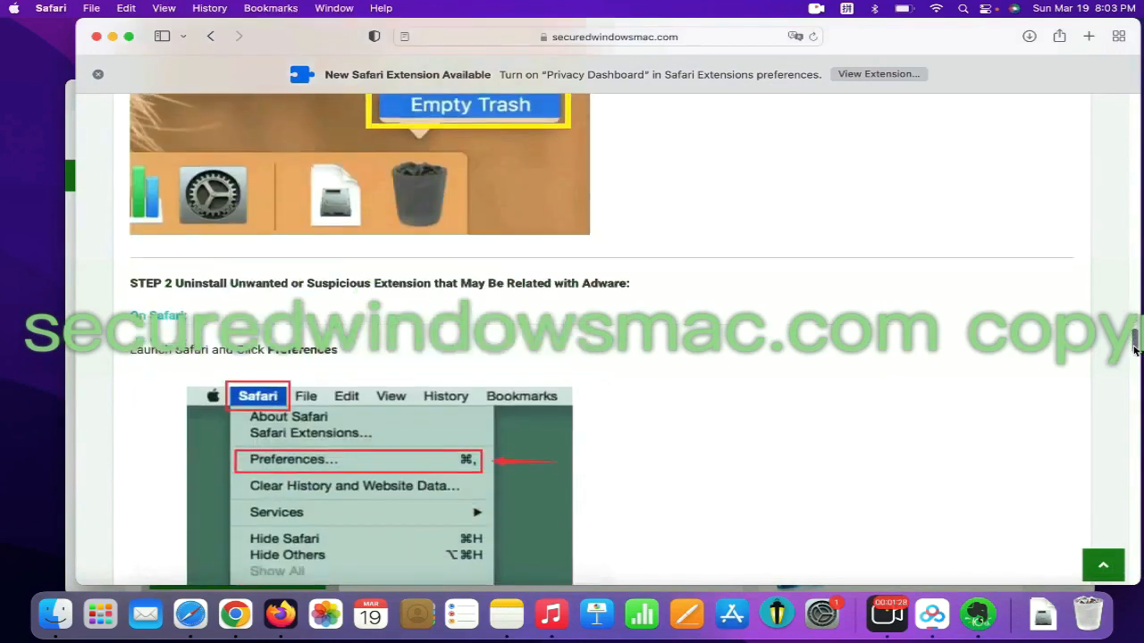
scroll(down, 3)
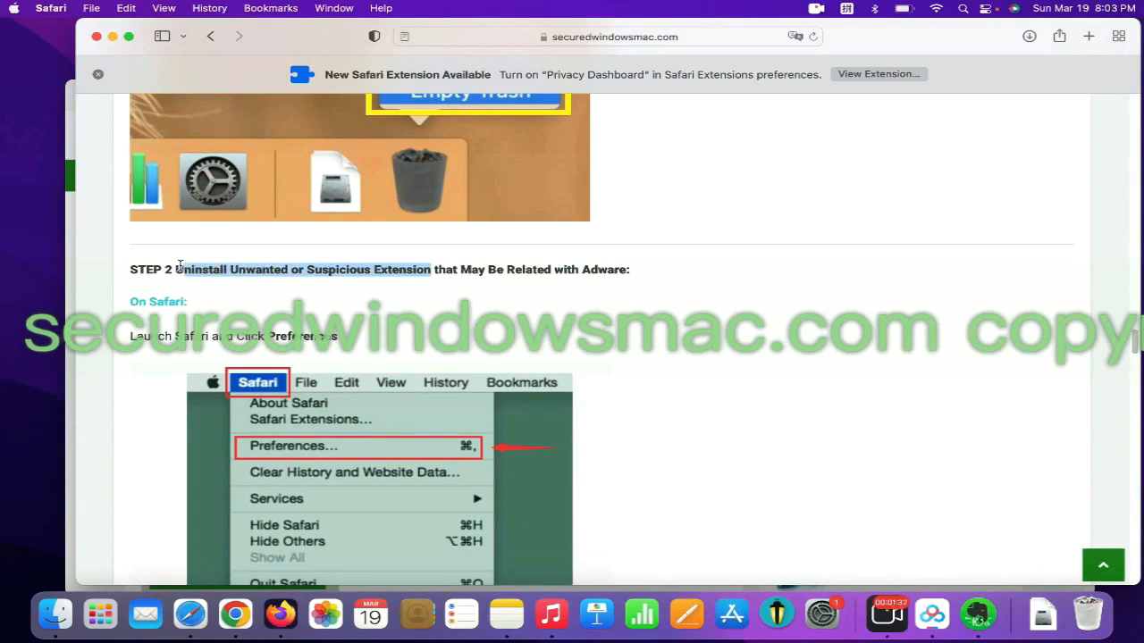
click(51, 8)
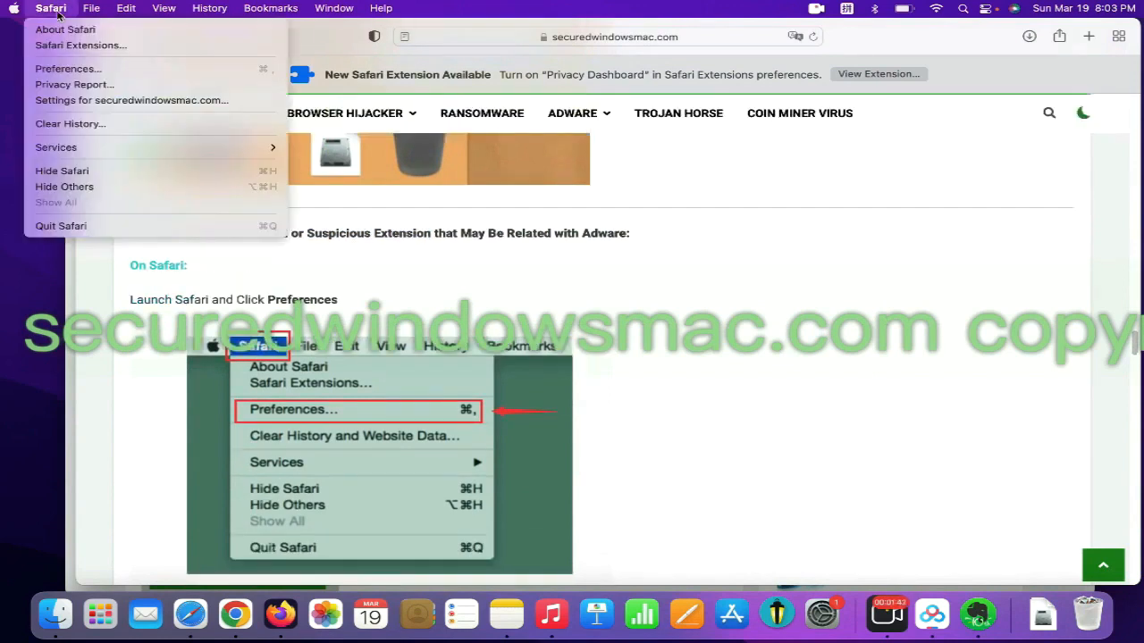
mouse_move(80, 45)
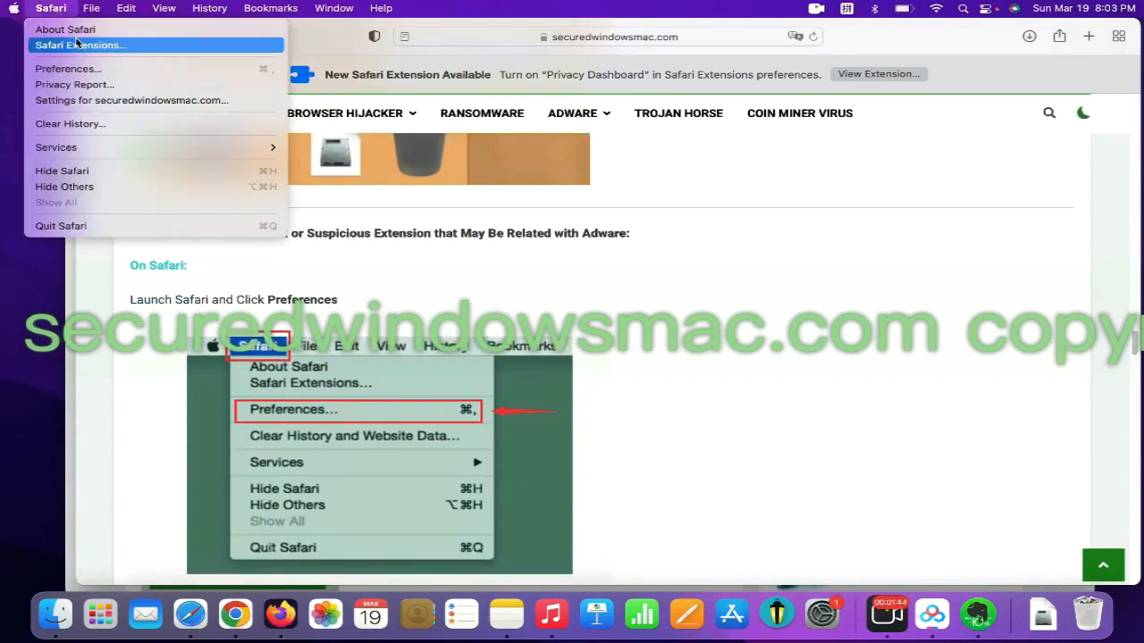
mouse_move(67, 68)
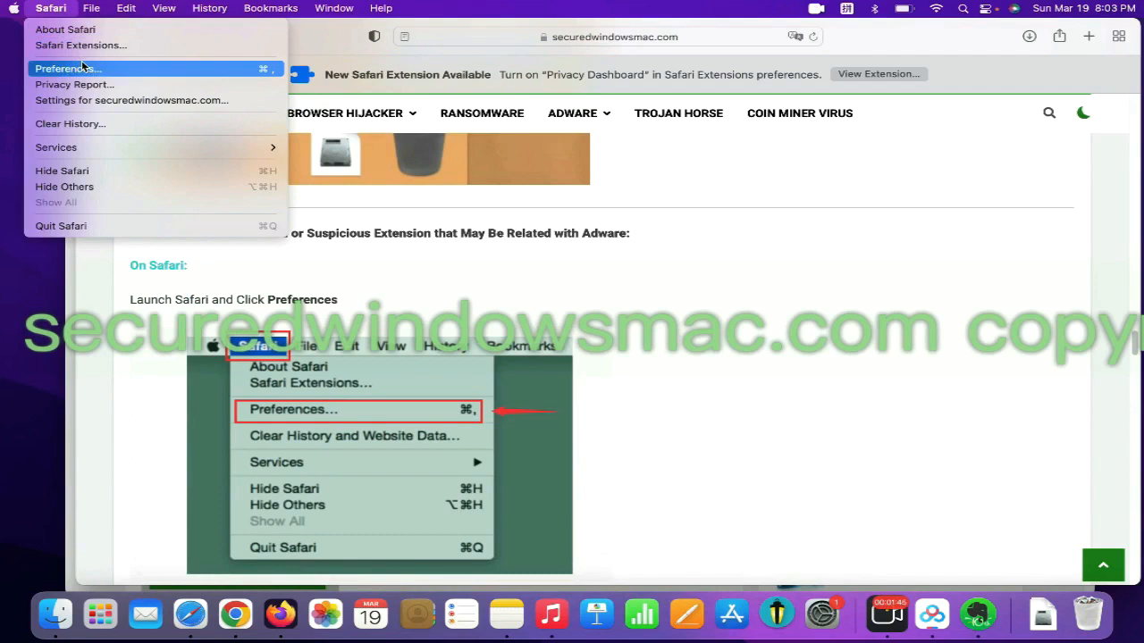
click(68, 68)
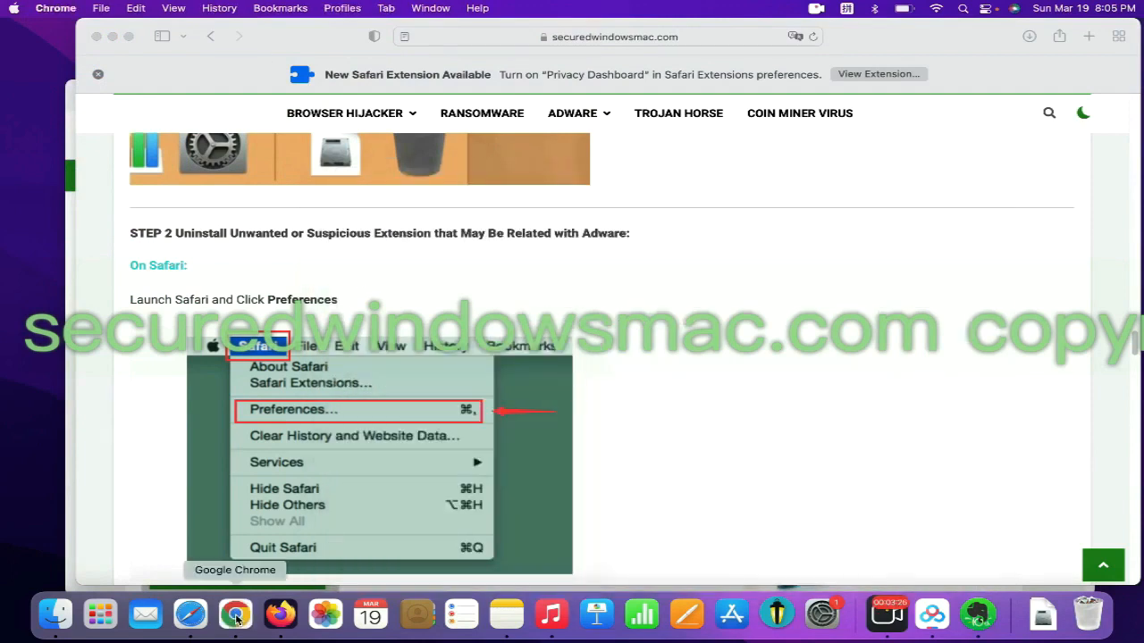
- Launch Chrome, go to More Tools > Extensions, and remove 'Netflix Party is now Teleparty'
click(235, 614)
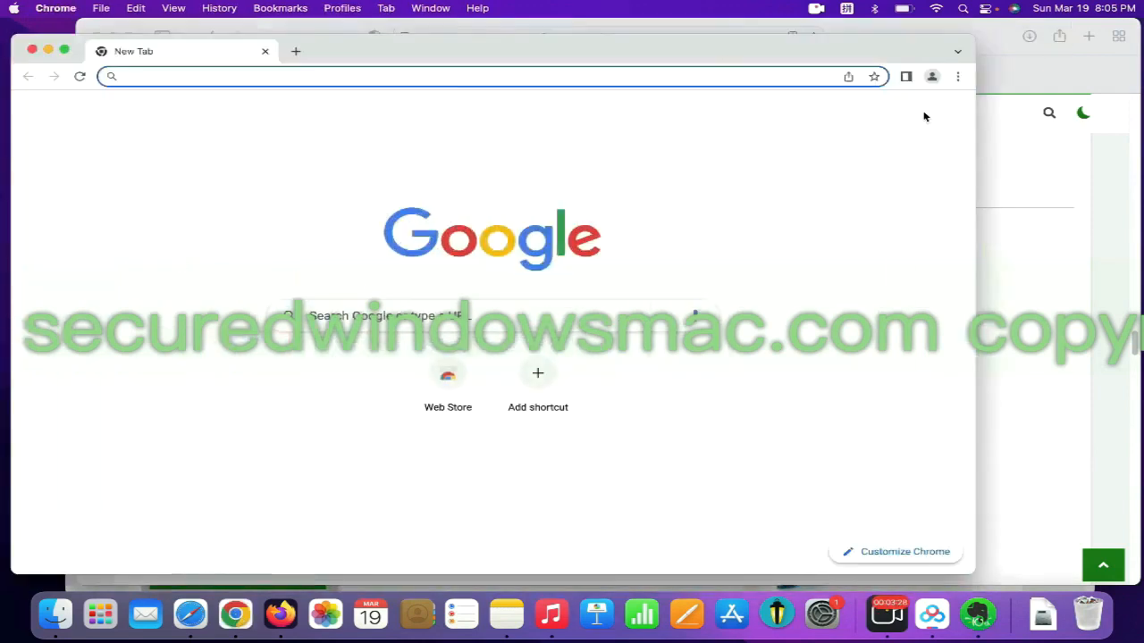
click(957, 76)
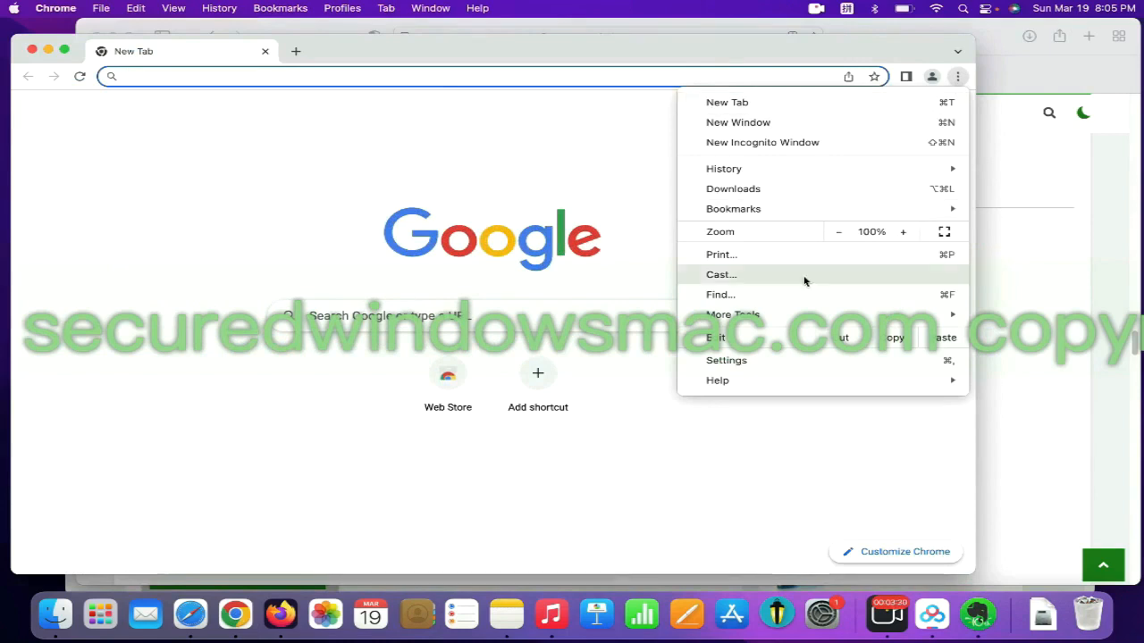
click(732, 315)
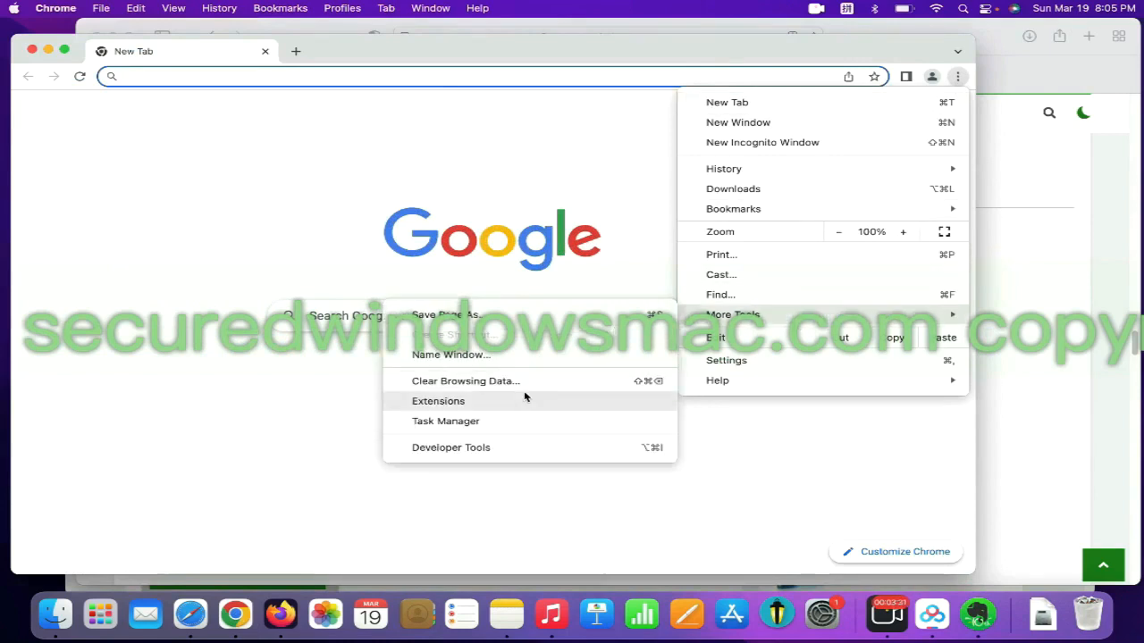
click(438, 400)
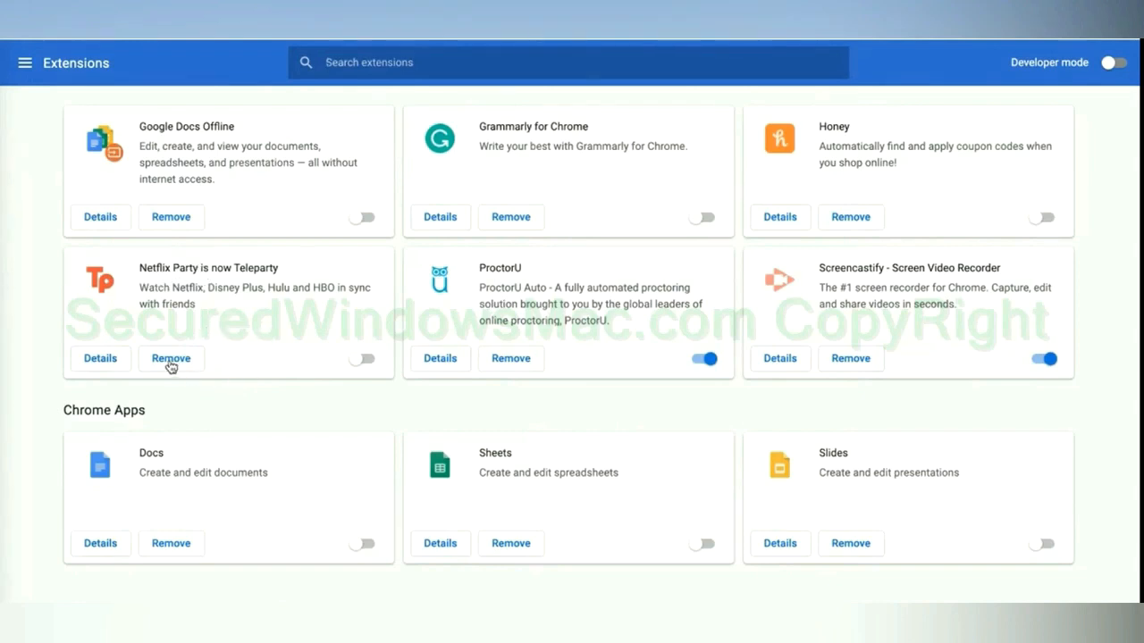
click(170, 358)
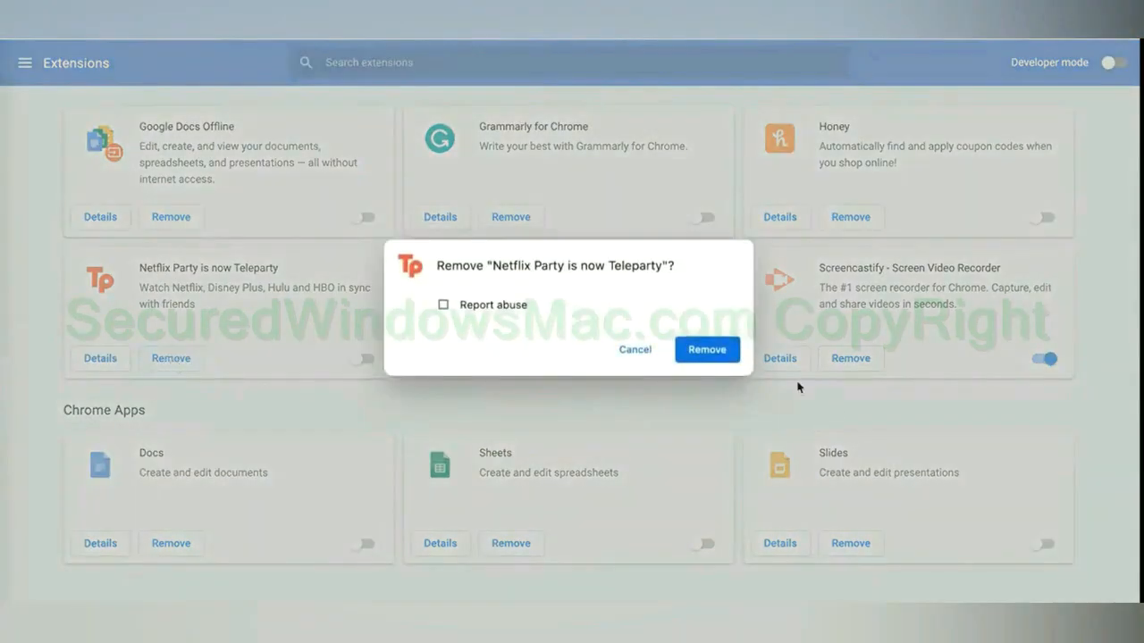
click(706, 349)
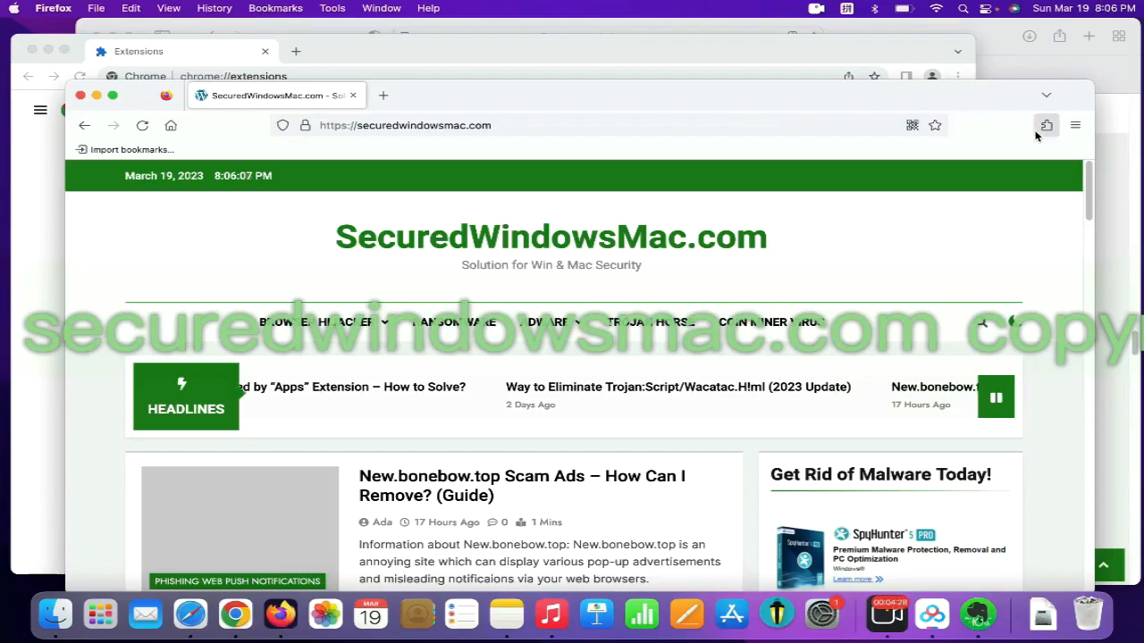
- Open Firefox's Extensions toolbar menu and go to Manage extensions, listing Presearch.com Search Extension
click(1045, 125)
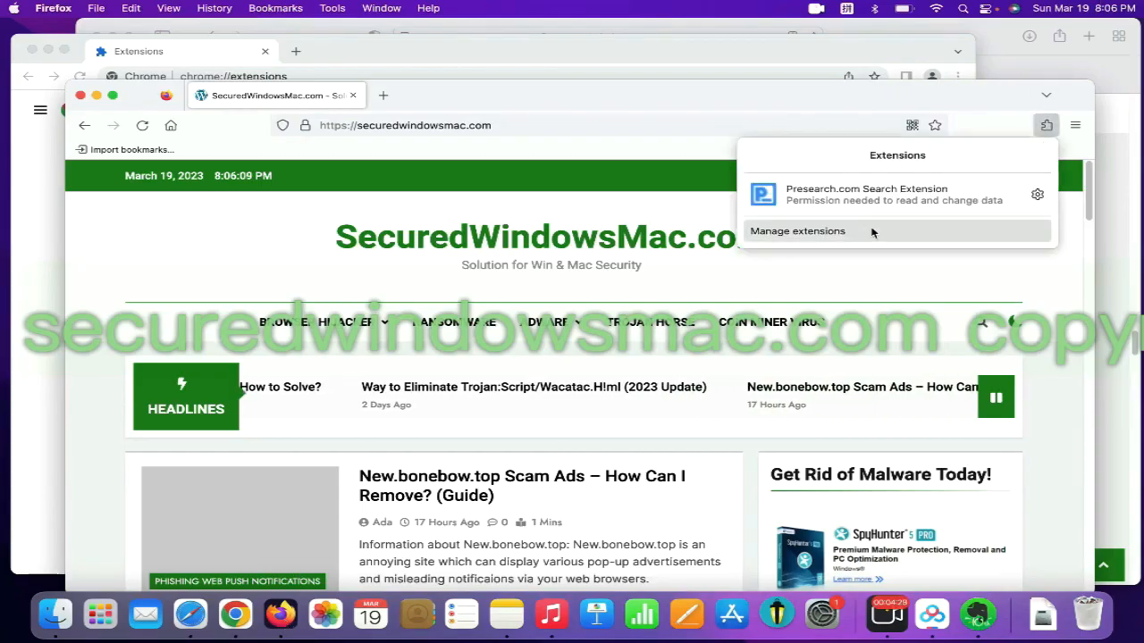
click(796, 231)
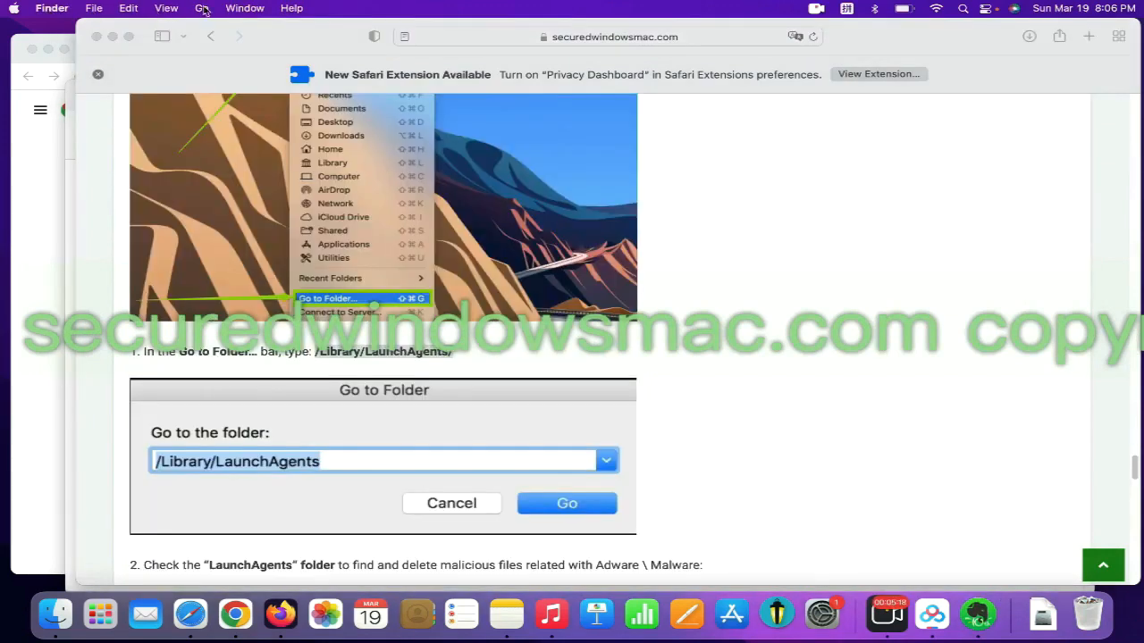
- Go to folder /Library/LaunchAgents/ and move com.enigmasoft.spyhunter.plist to the Trash
click(201, 8)
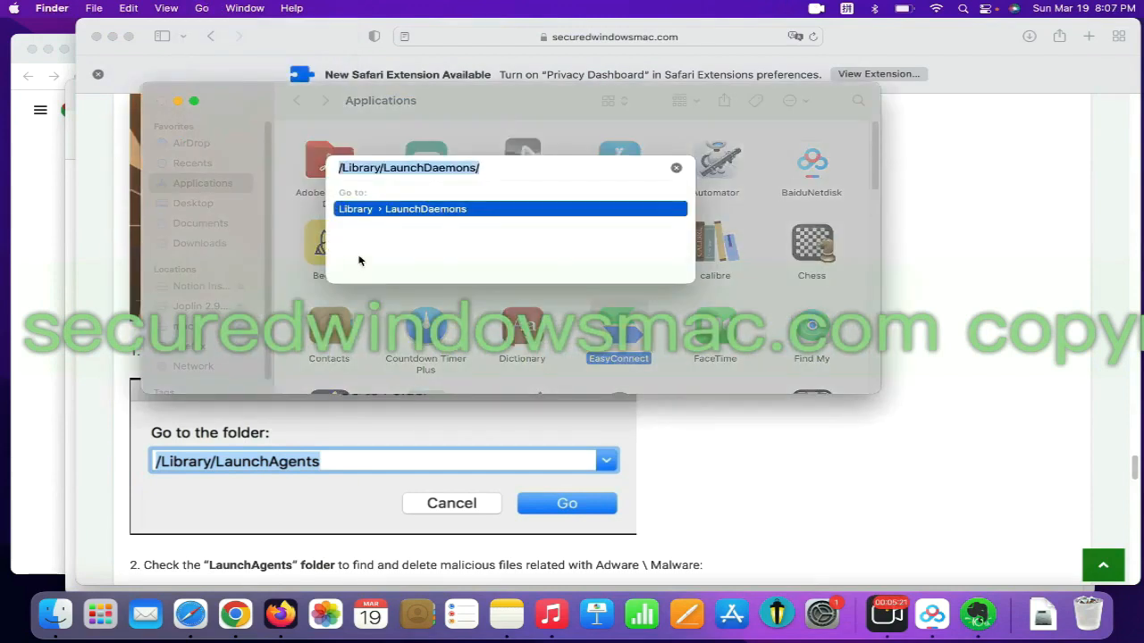
text(/Library/LaunchAgents/)
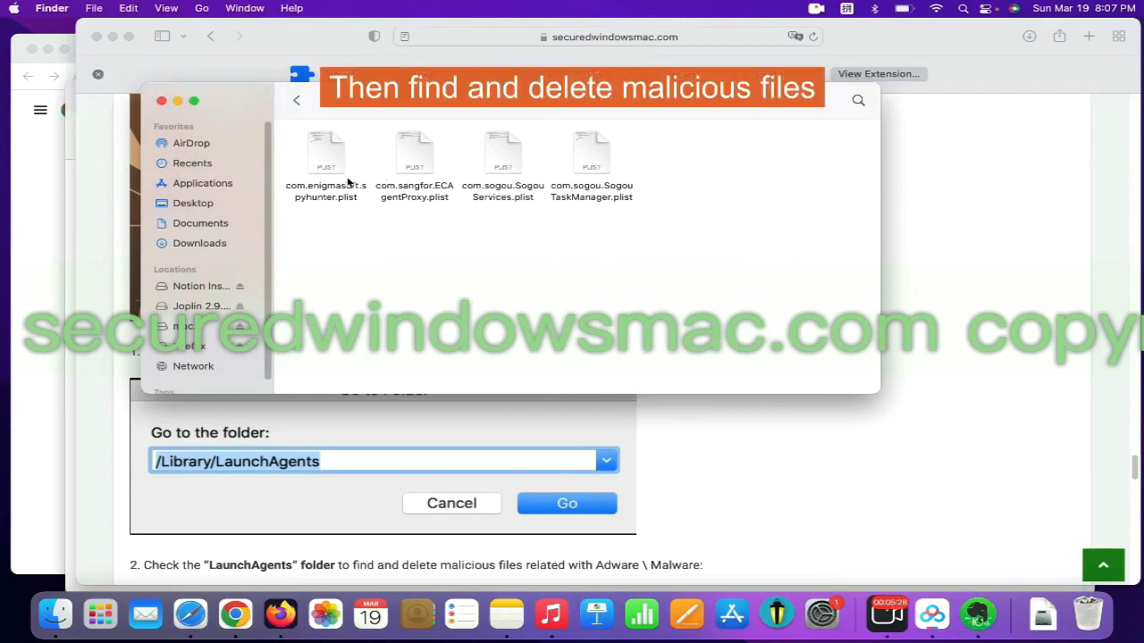
right_click(326, 152)
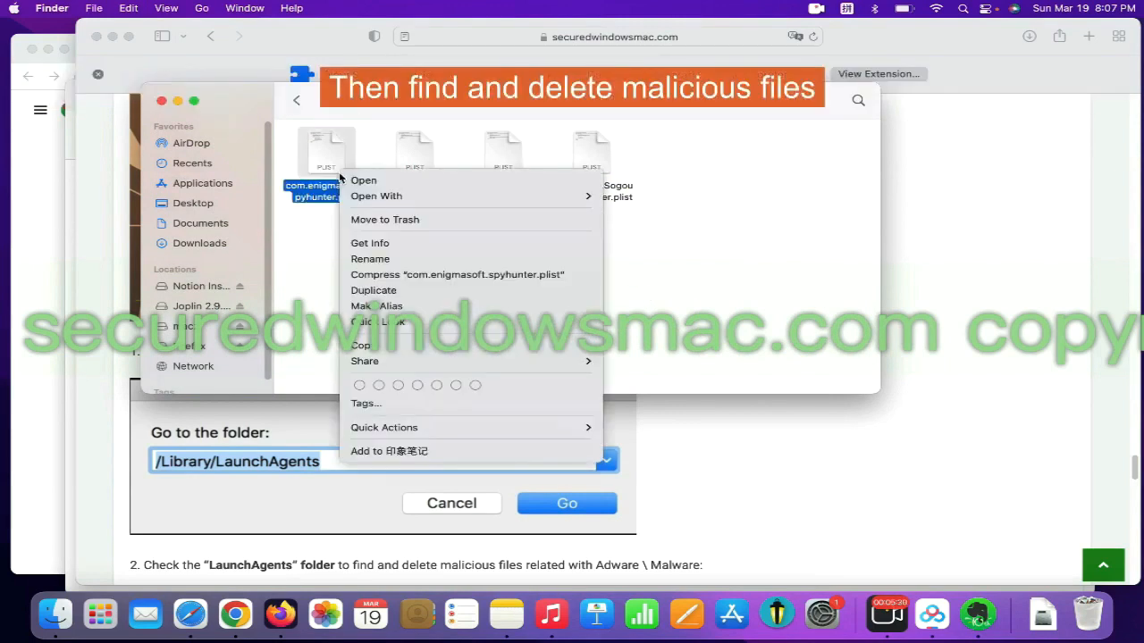
mouse_move(384, 219)
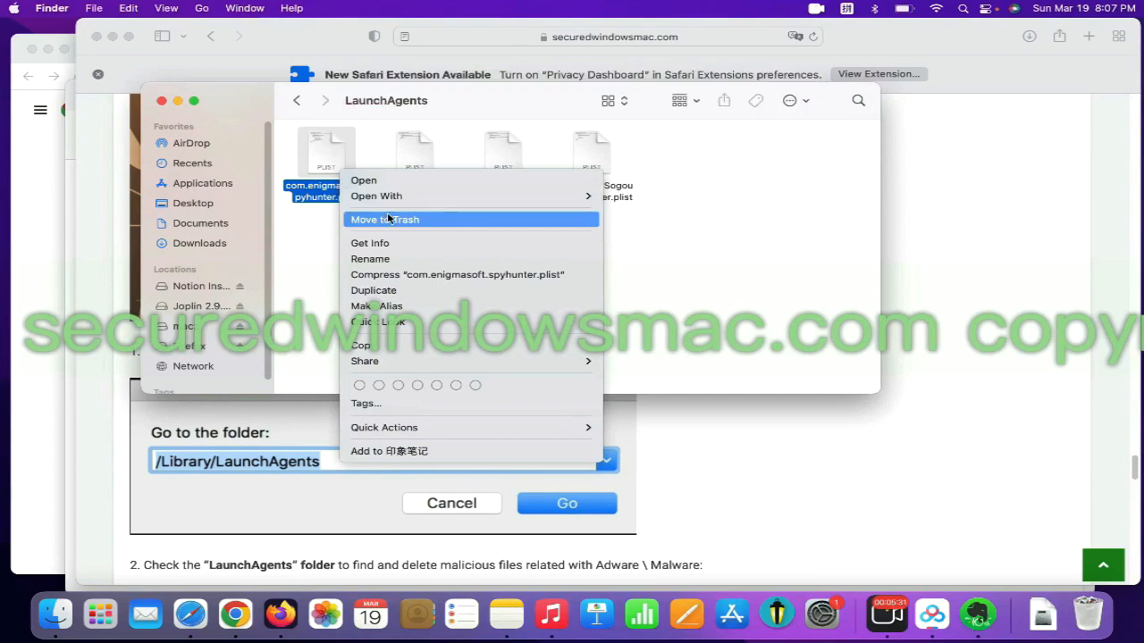
click(384, 219)
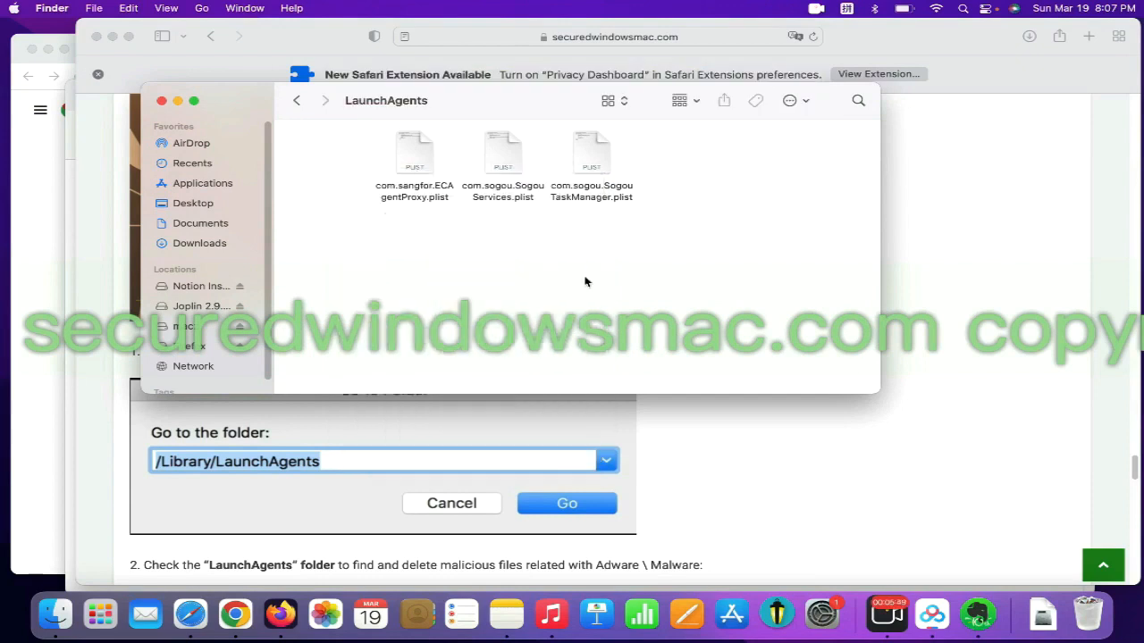
click(202, 7)
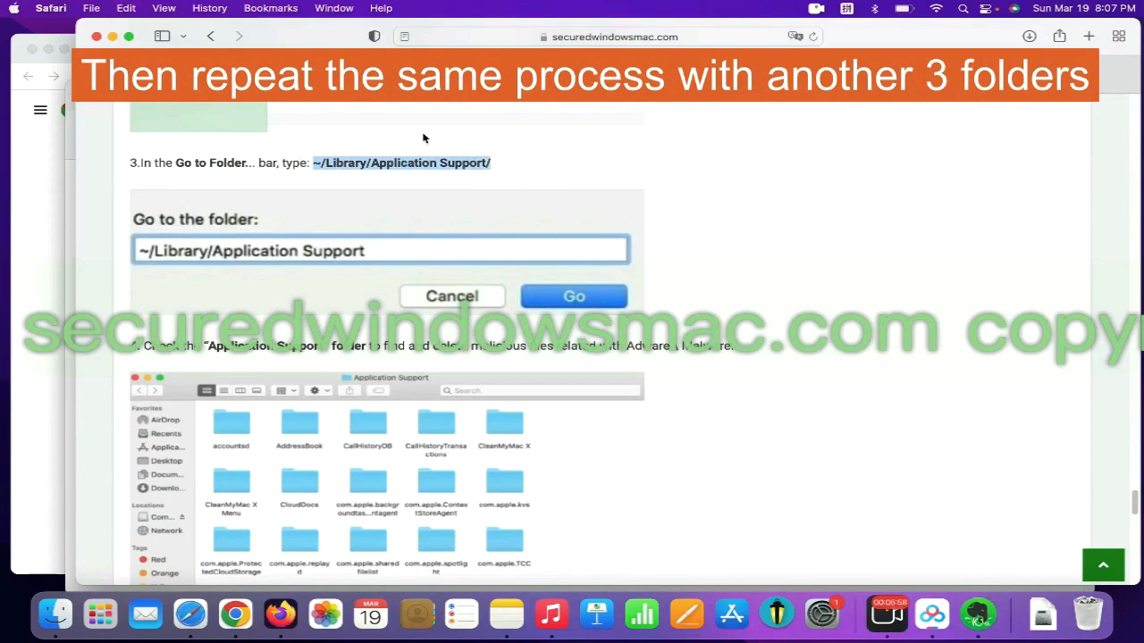
- Go to ~/Library/Application Support/ in Finder and browse its SpyHunter, Sogou and Lantern folders
click(200, 8)
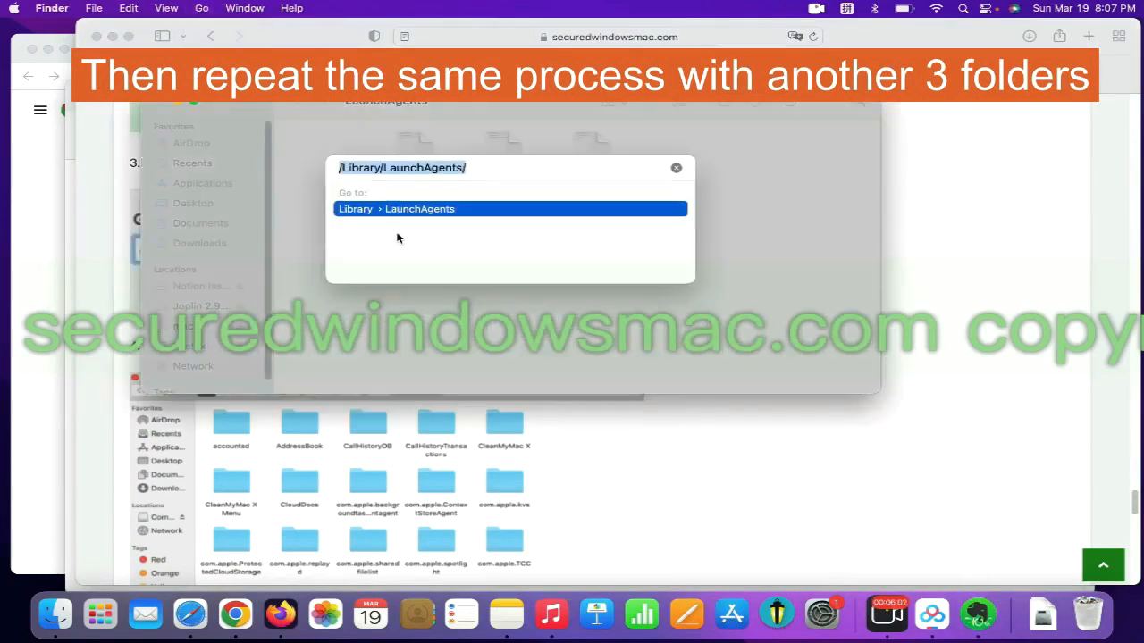
text(~/Library/Application Support/)
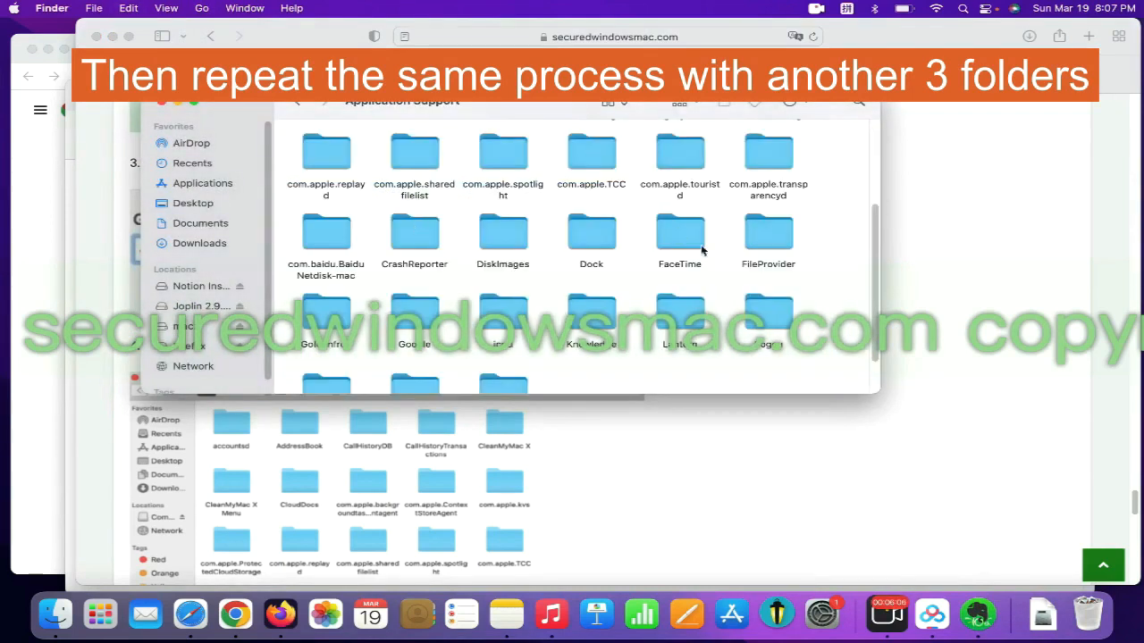
scroll(down, 3)
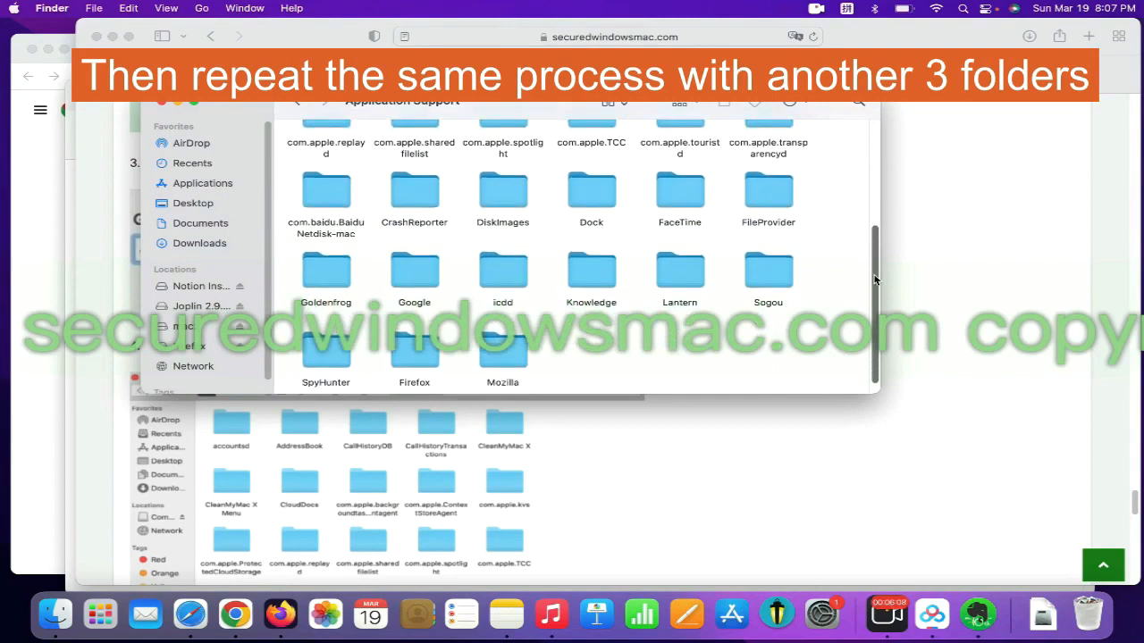
scroll(up, 3)
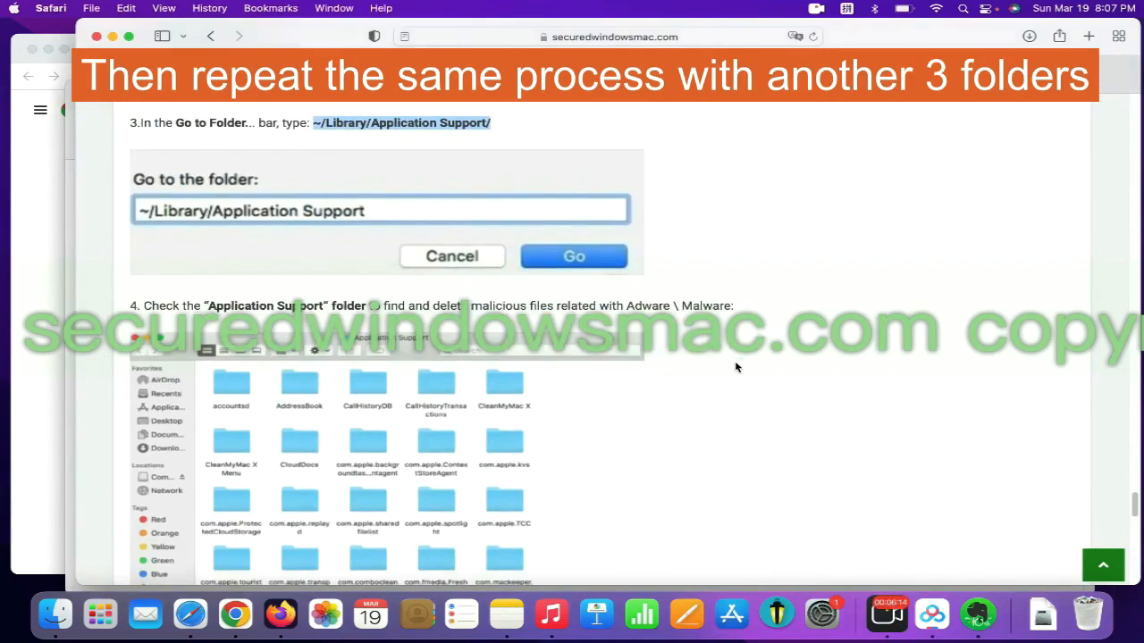
- Open ~/Library/LaunchAgents/ in Finder to view com.google.keystone.agent.plist and org.getlantern.plist
scroll(down, 3)
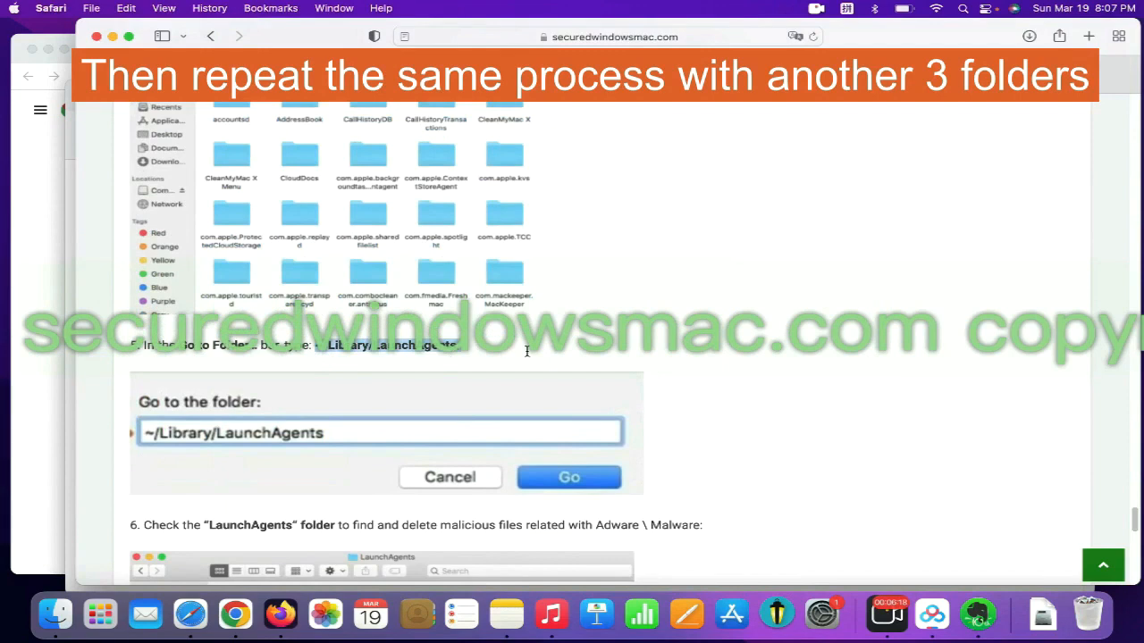
right_click(380, 433)
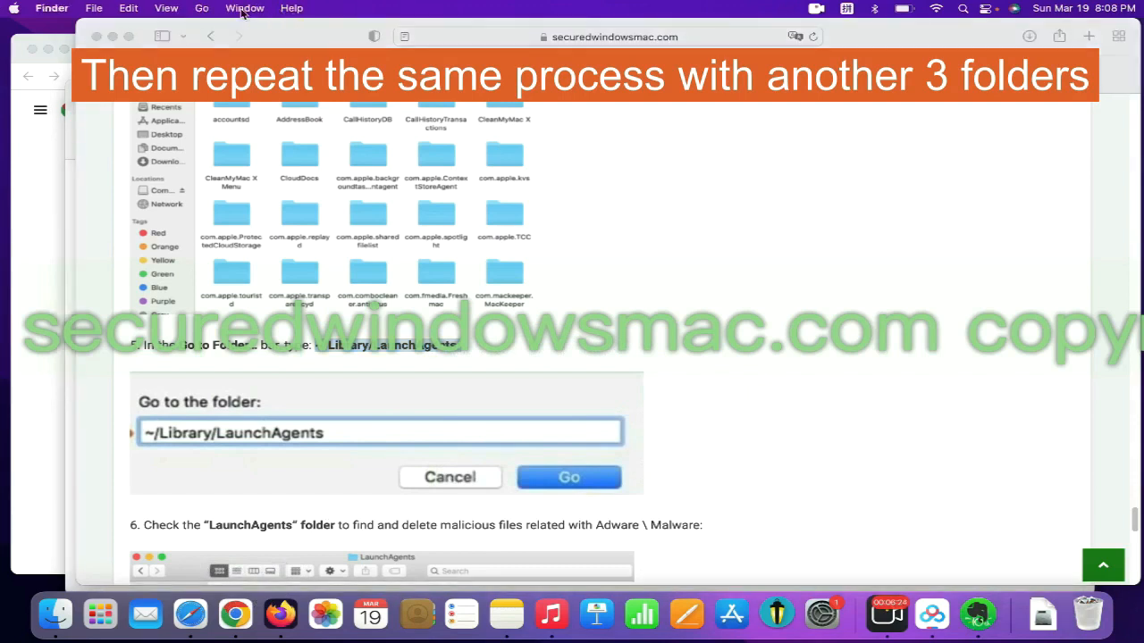
click(201, 9)
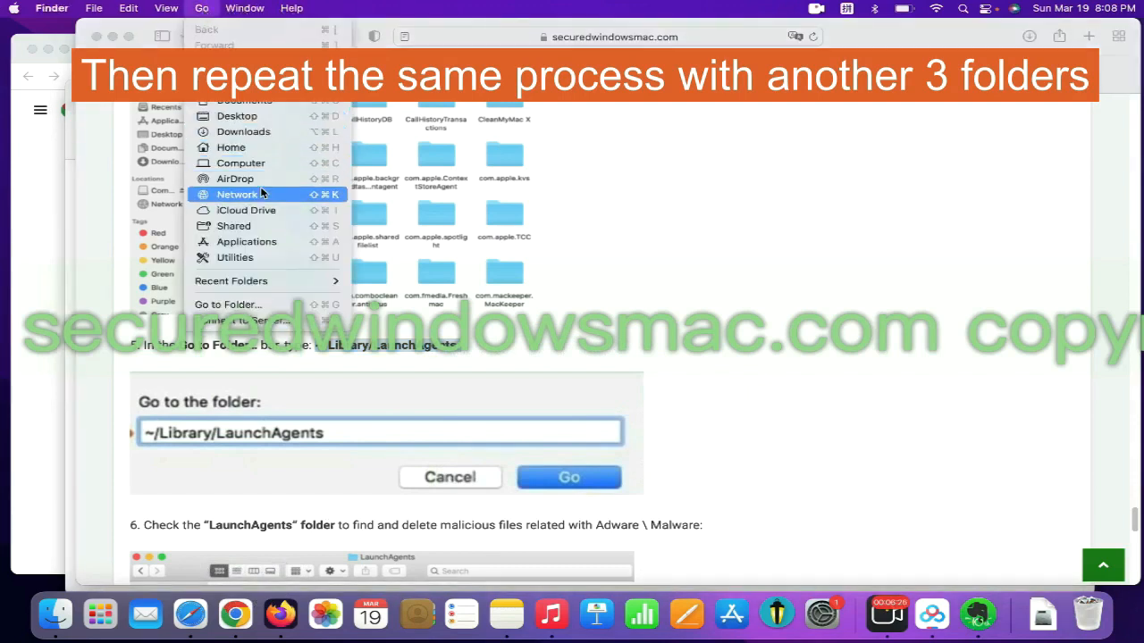
mouse_move(275, 304)
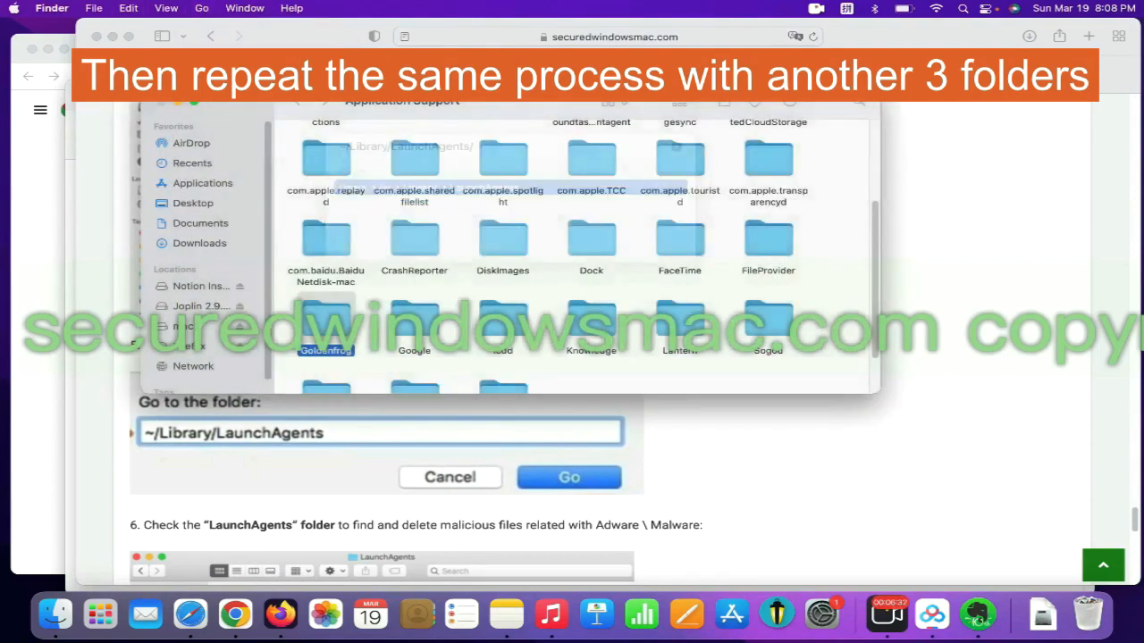
click(568, 476)
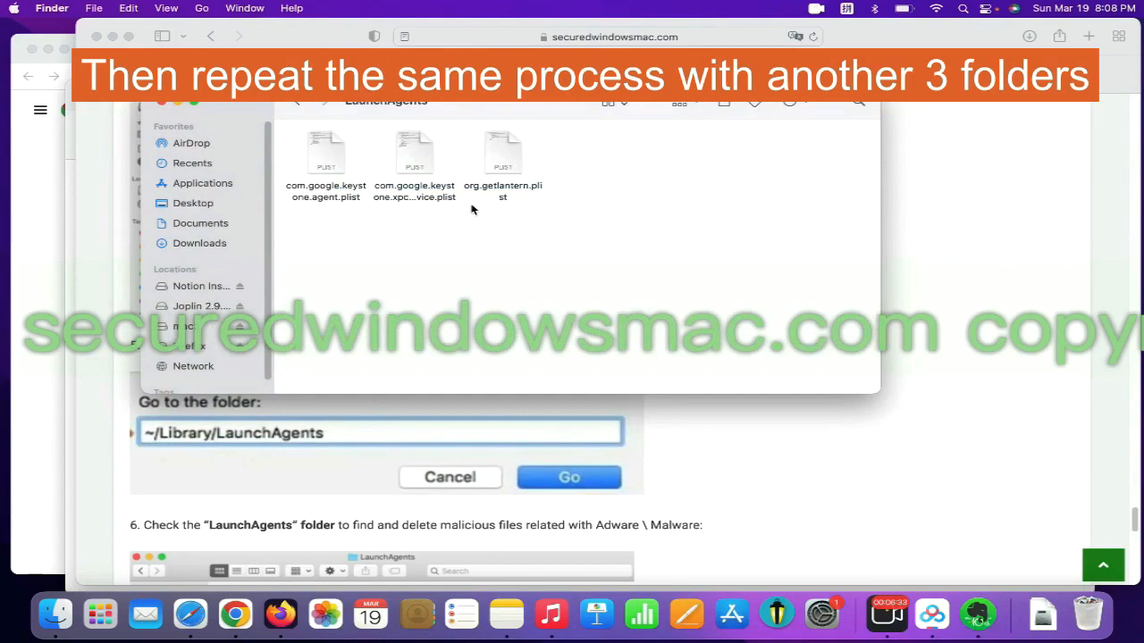
right_click(502, 152)
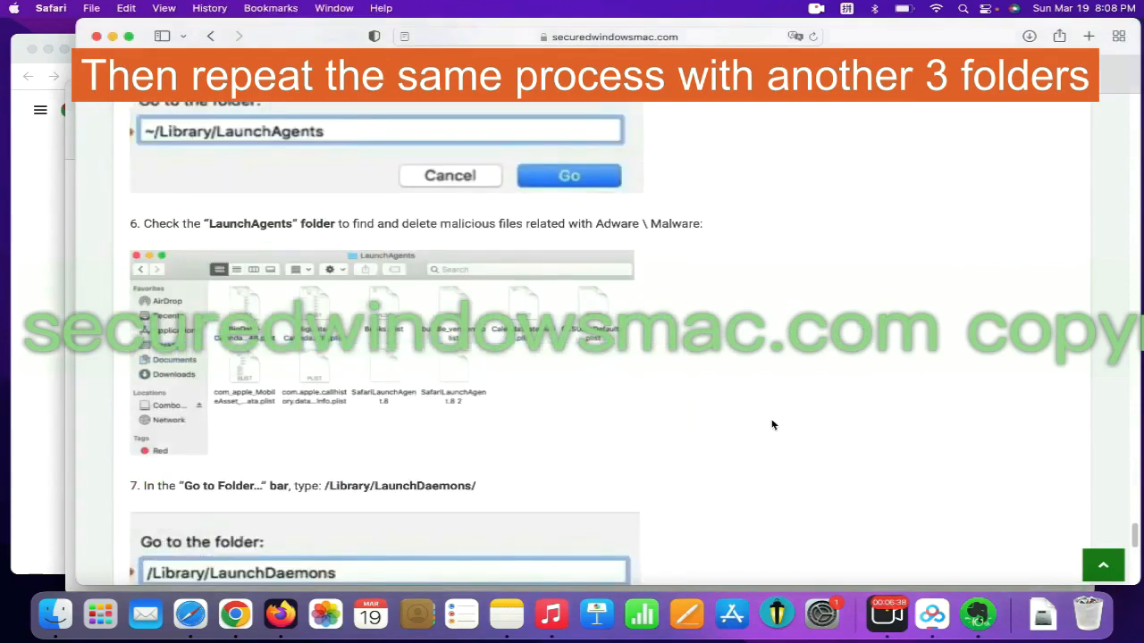
- Copy /Library/LaunchDaemons/ from the guide and open that folder in Finder
scroll(down, 3)
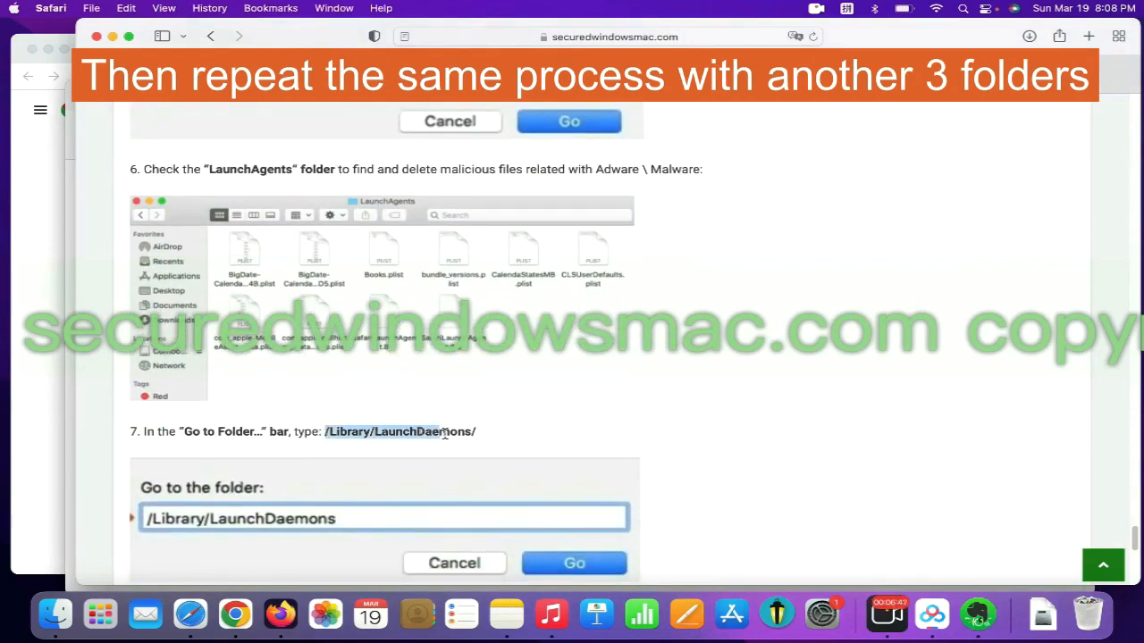
right_click(400, 432)
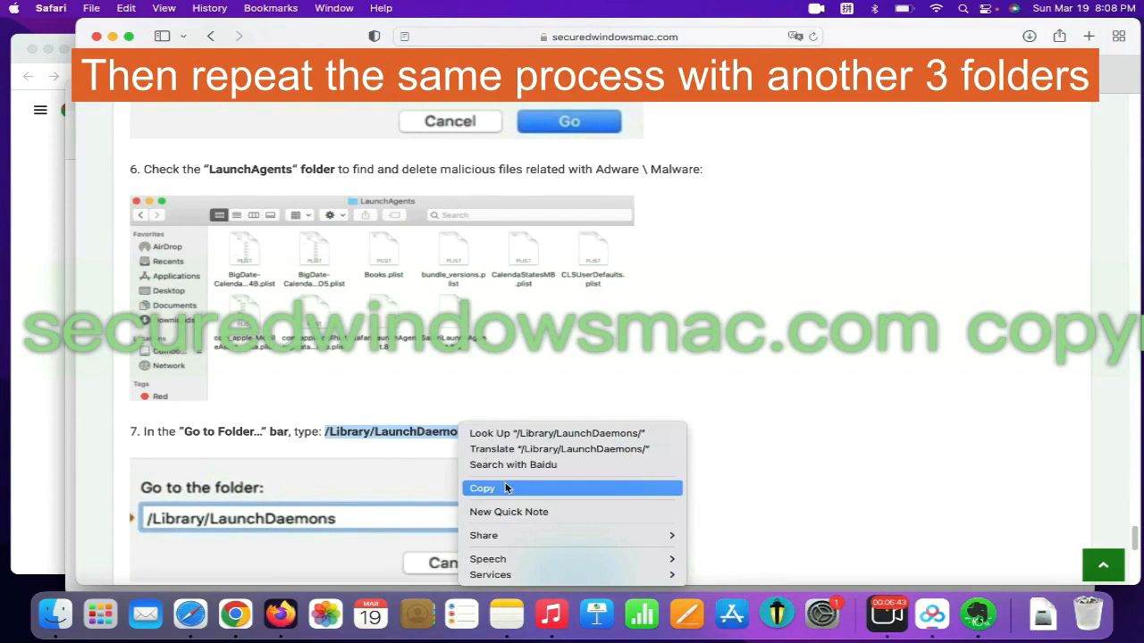
click(482, 488)
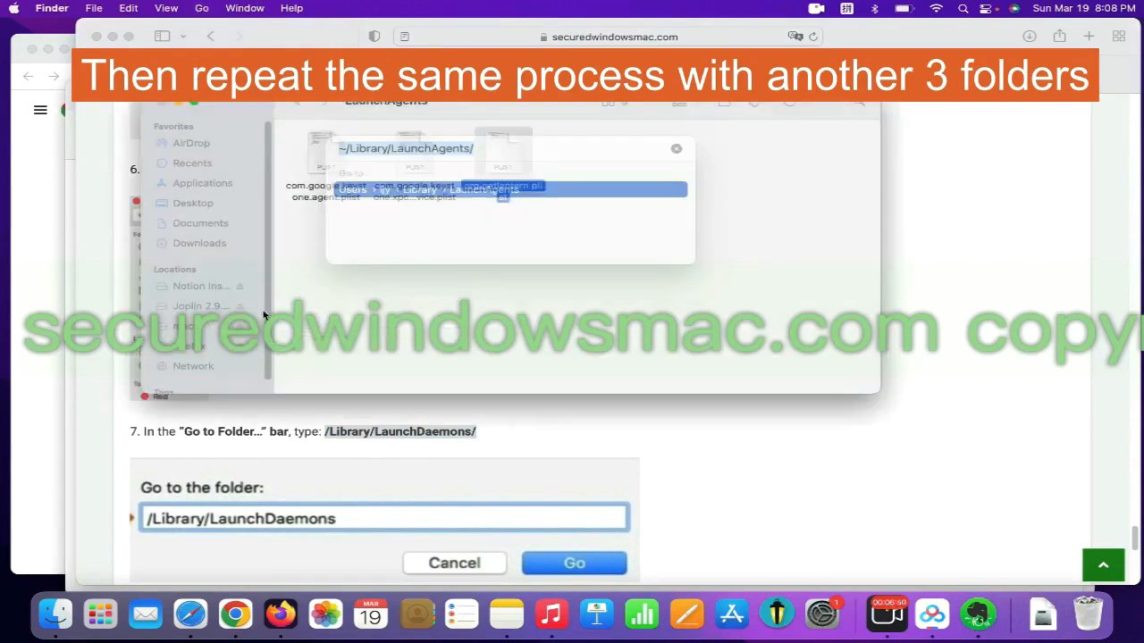
text(/Library/LaunchDaemons/)
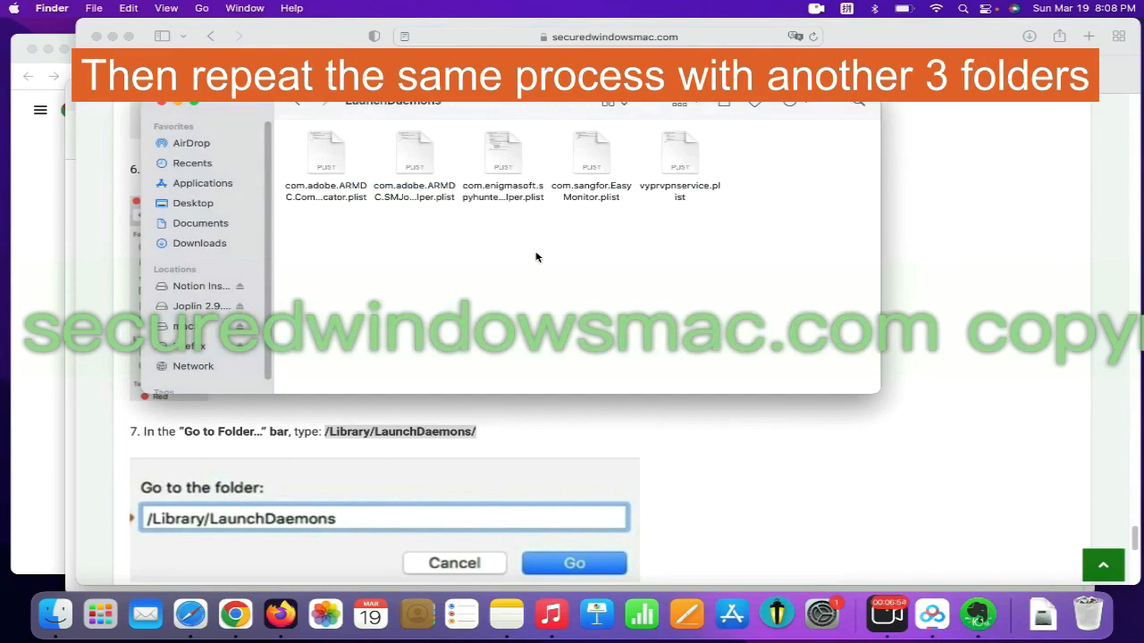
mouse_move(706, 168)
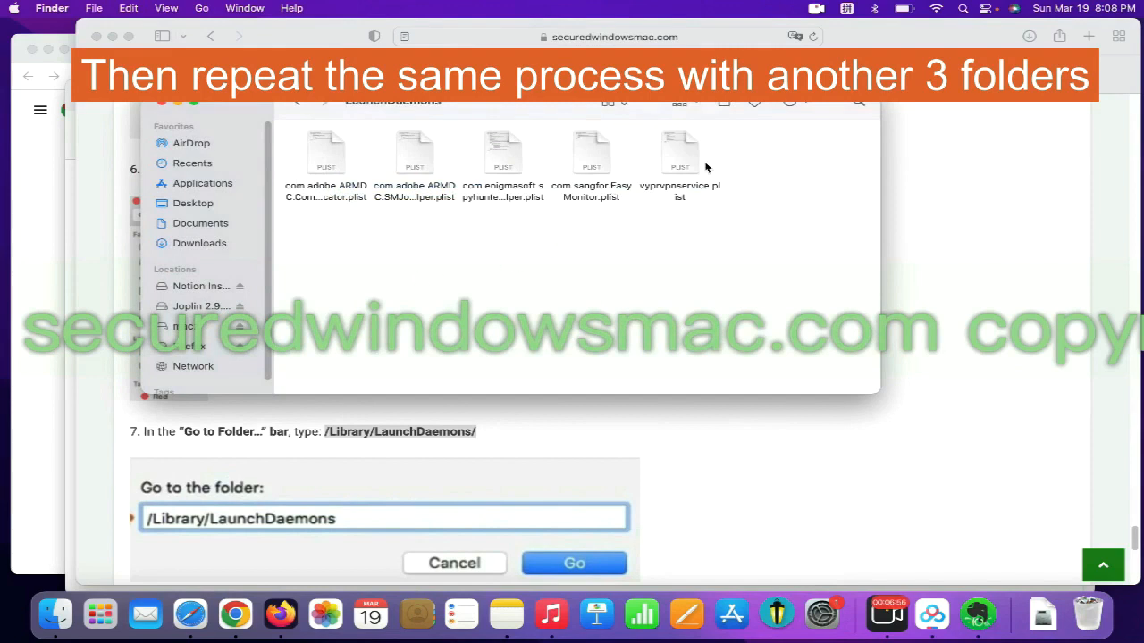
right_click(679, 152)
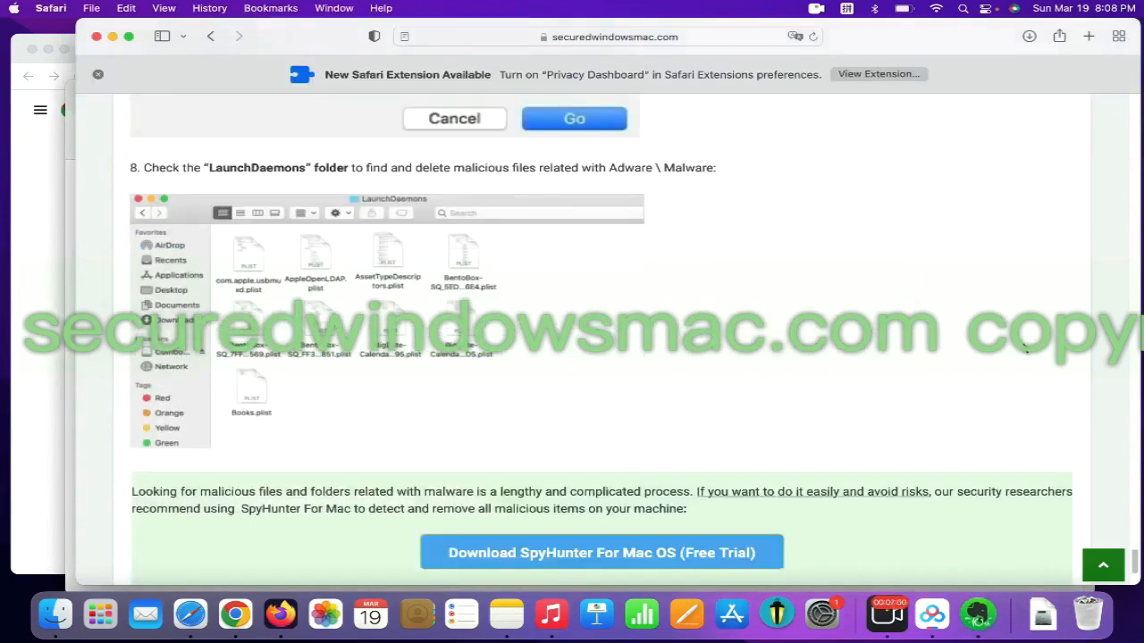
- Scroll the guide to the SpyHunter section and start the Mac free-trial download
scroll(down, 3)
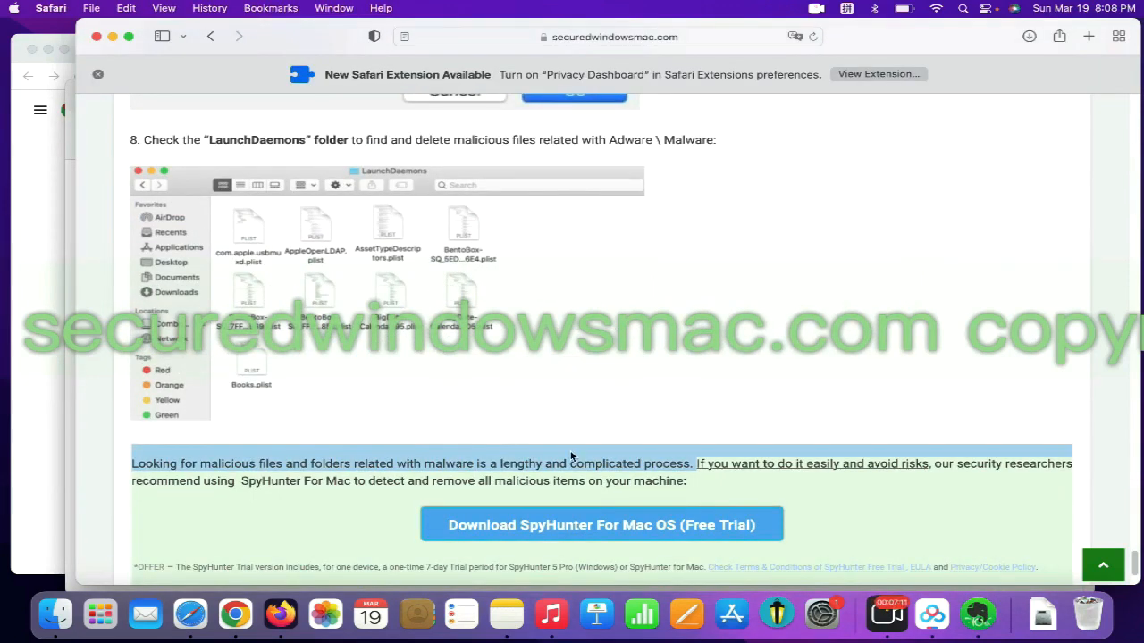
mouse_move(713, 537)
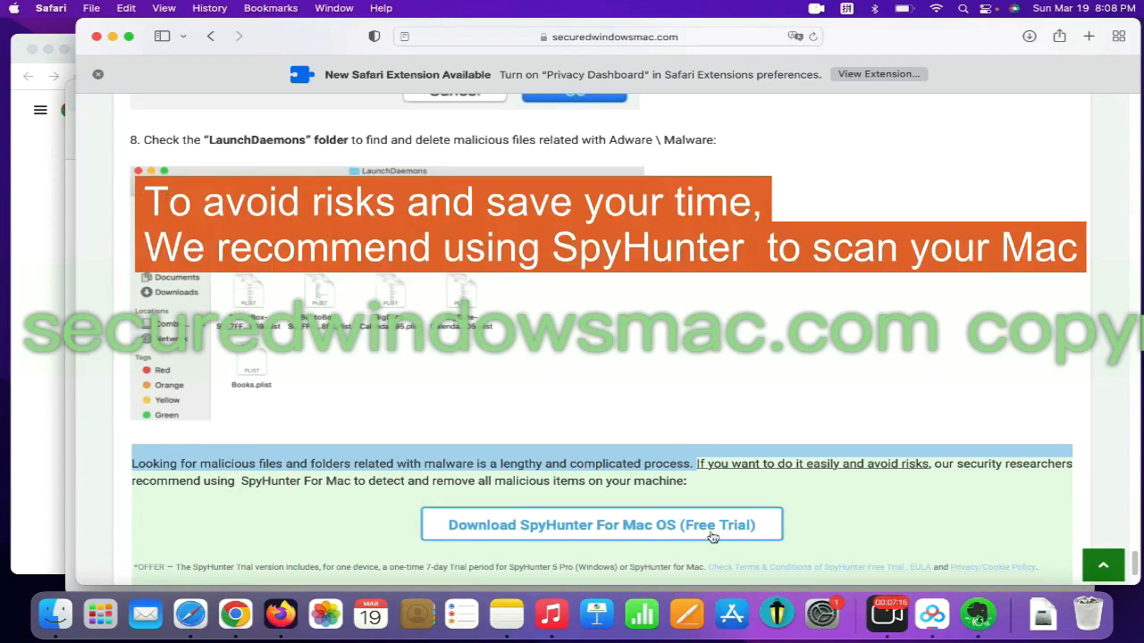
click(601, 524)
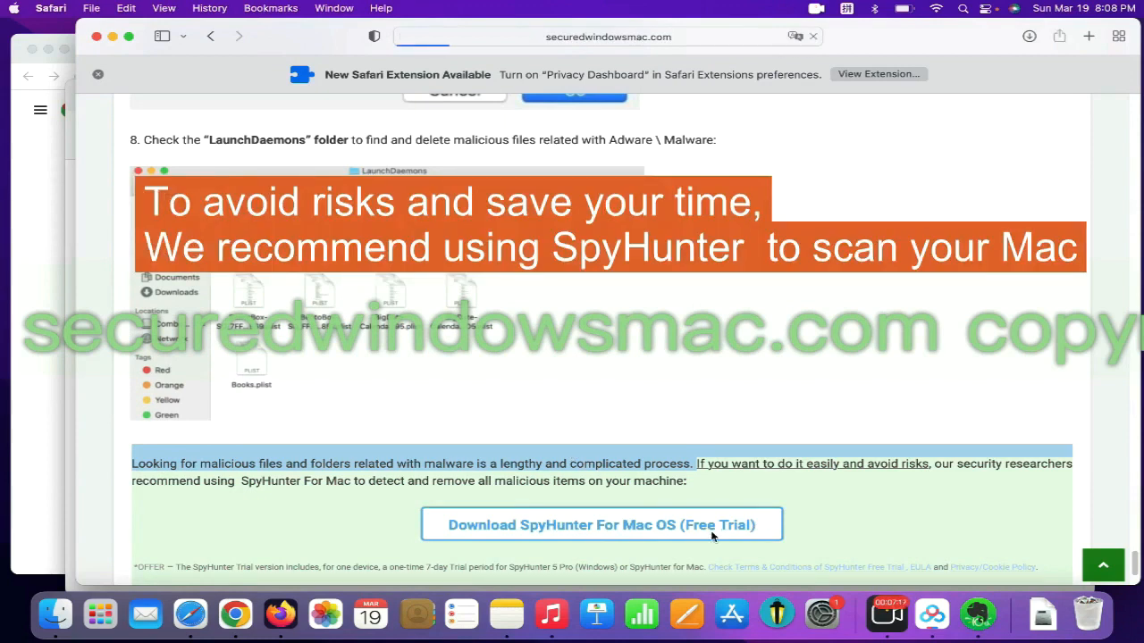